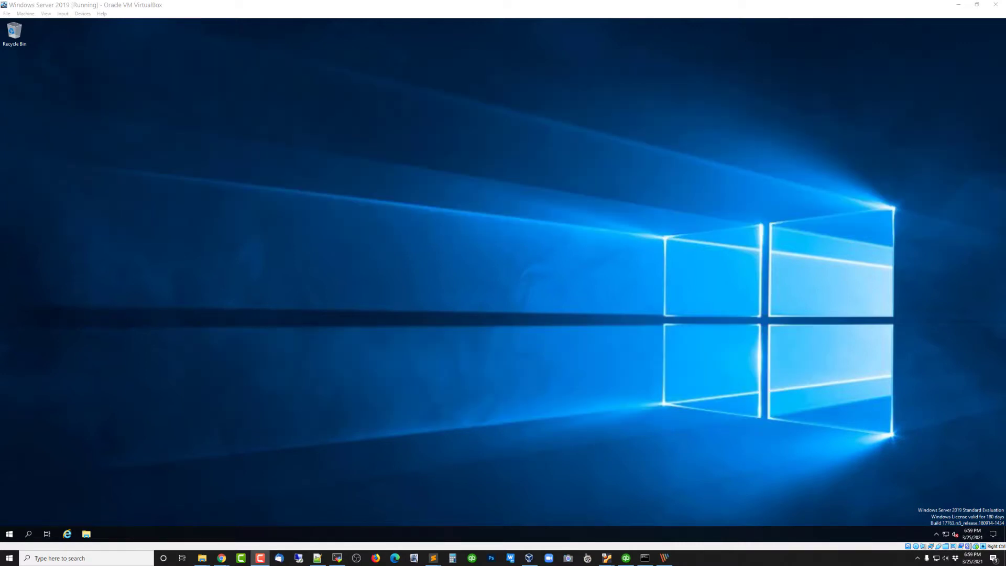
pyautogui.moveTo(116, 448)
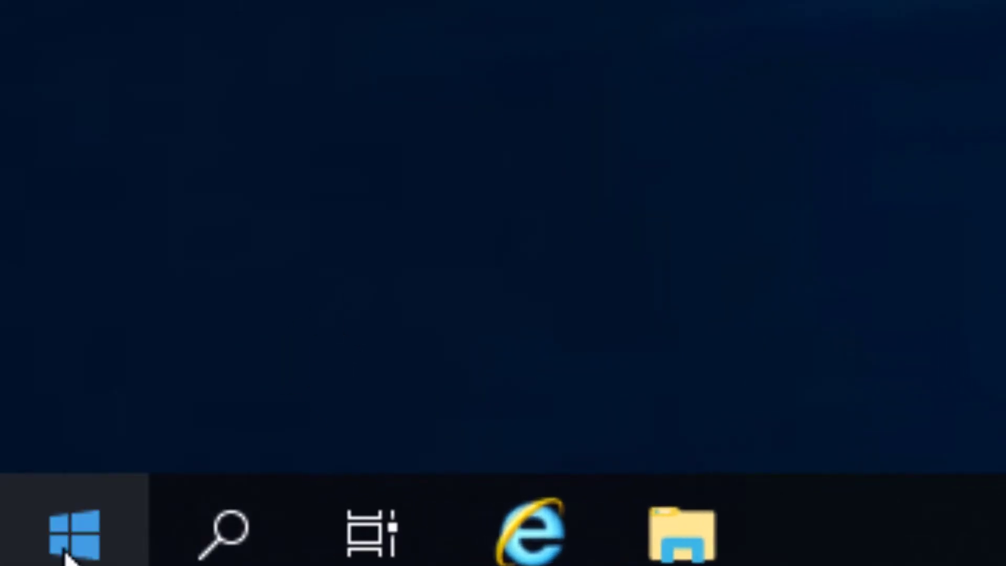
# Launch Server Manager from the Start menu app list.
pyautogui.click(64, 533)
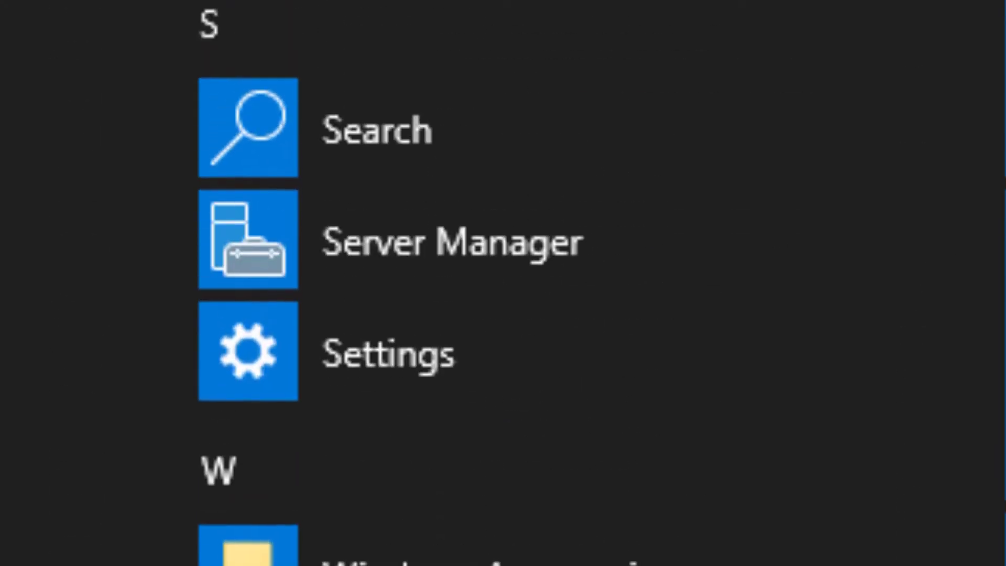
pyautogui.rightClick(248, 241)
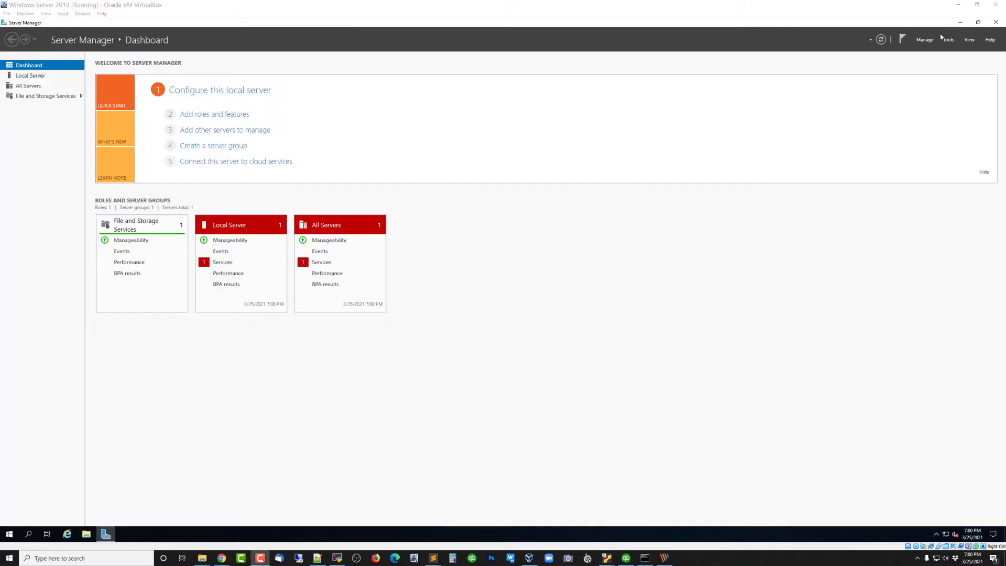
# Start the Add Roles and Features wizard with role-based installation on the local server.
pyautogui.click(925, 39)
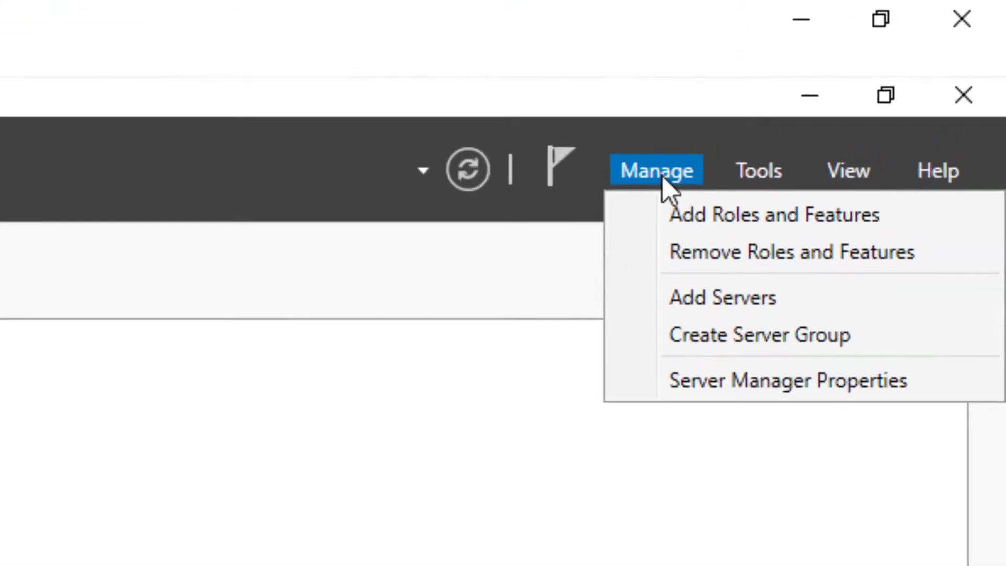
pyautogui.moveTo(774, 229)
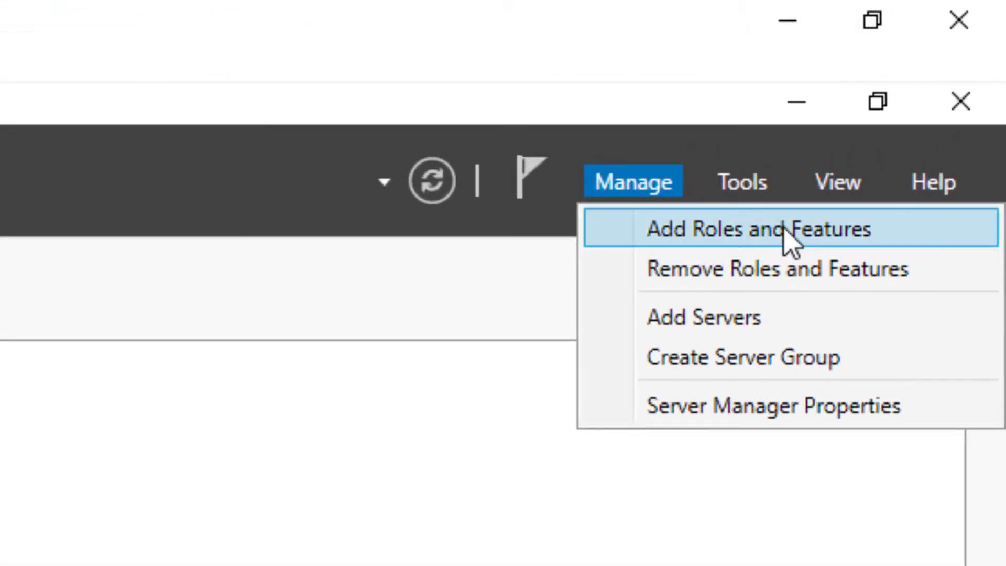
pyautogui.click(757, 230)
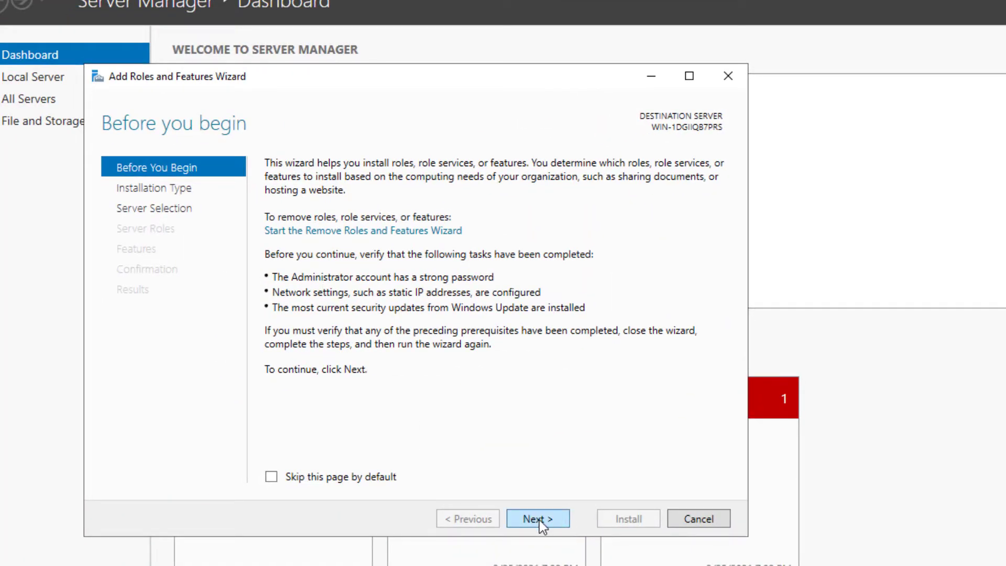
pyautogui.click(538, 519)
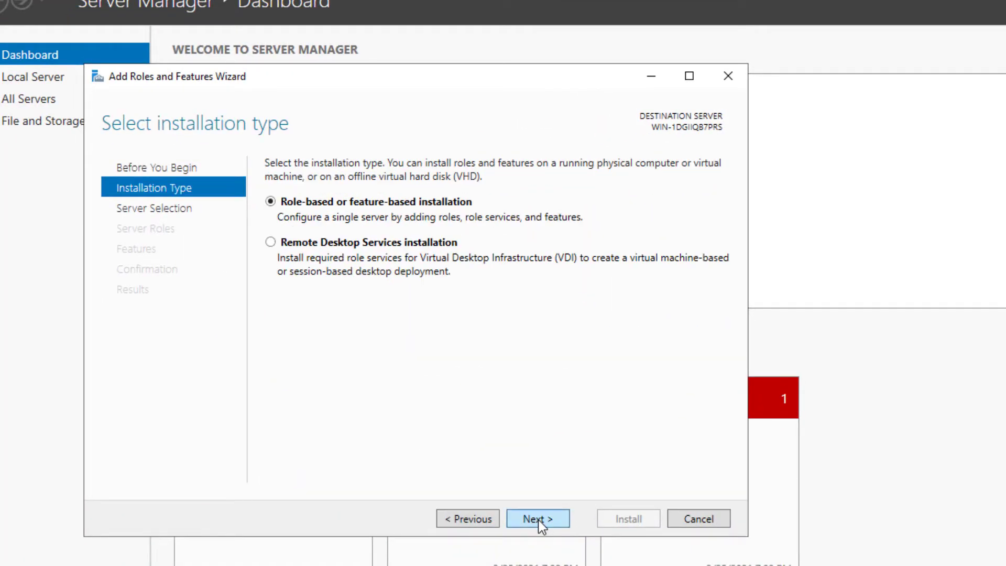
pyautogui.click(538, 519)
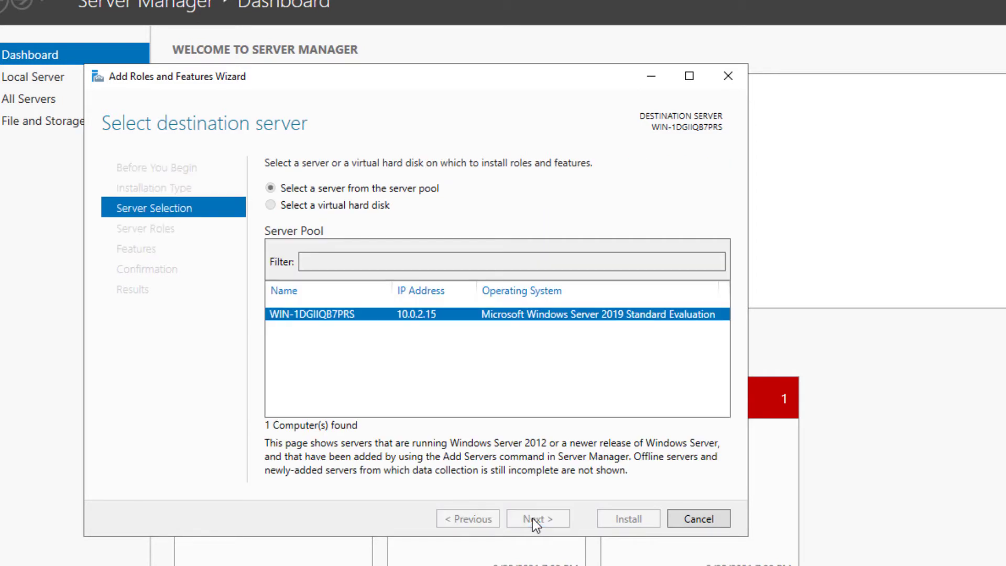
pyautogui.click(536, 519)
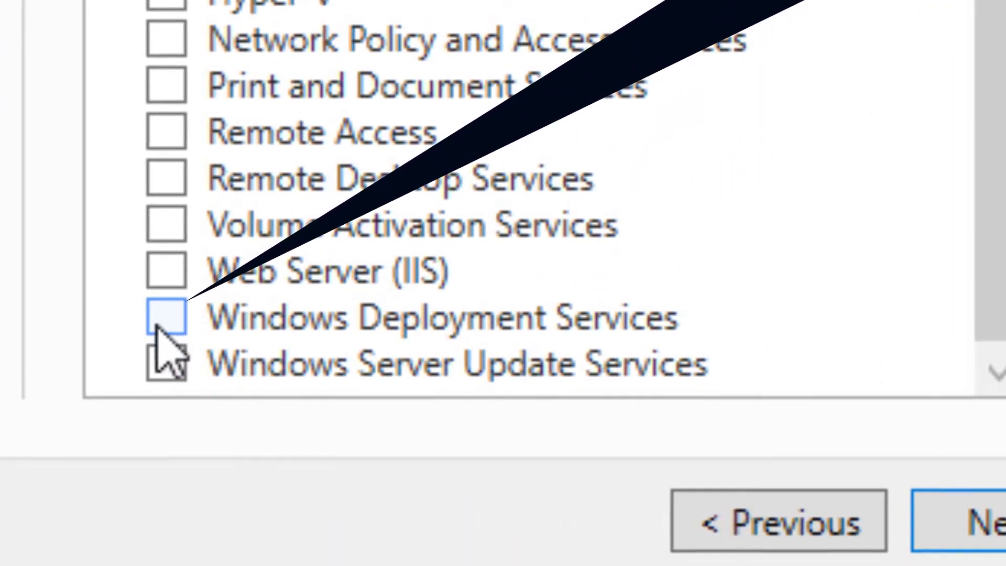
# Select Windows Deployment Services with its management tools and the Deployment and Transport Server role services.
pyautogui.click(167, 317)
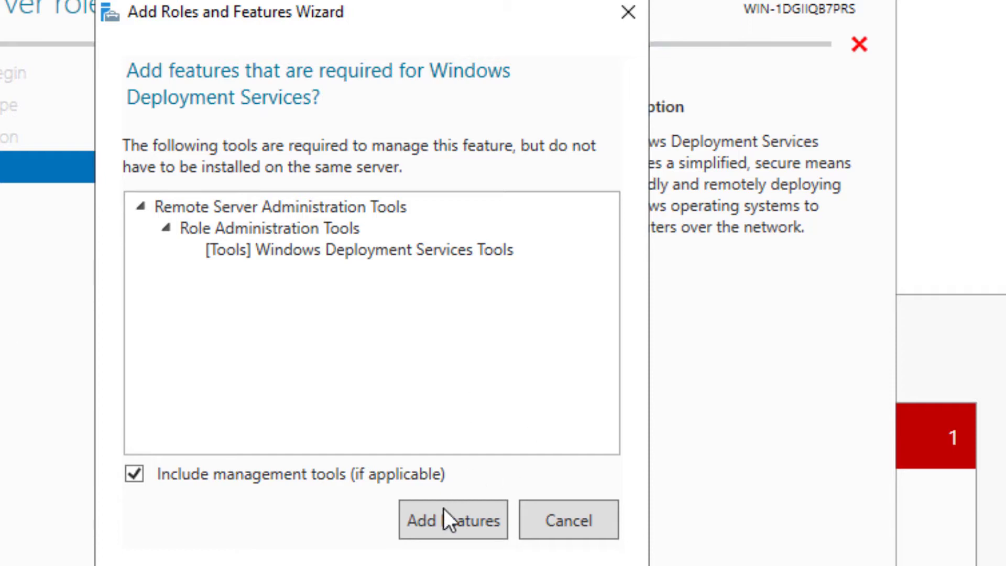
pyautogui.click(453, 520)
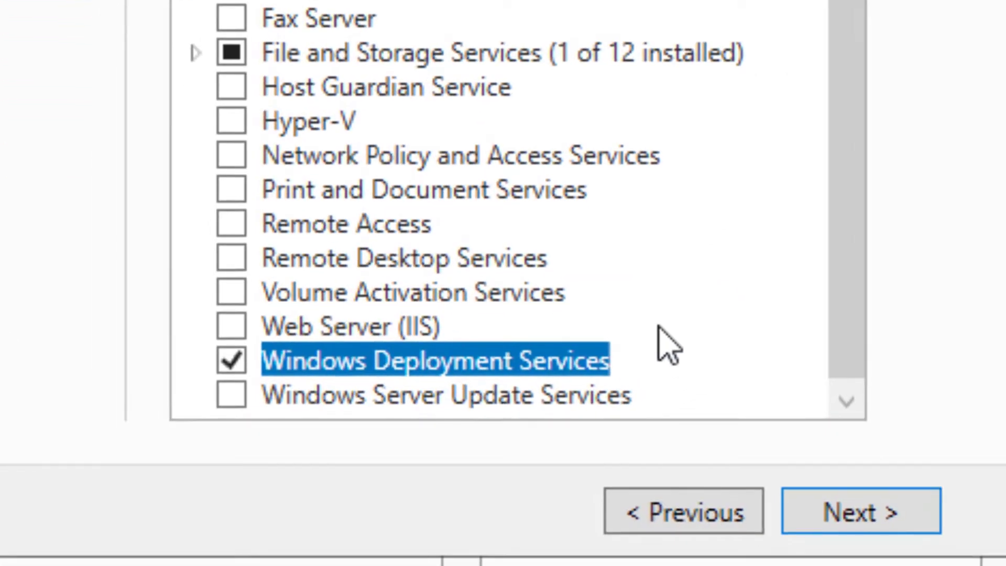
pyautogui.moveTo(450, 388)
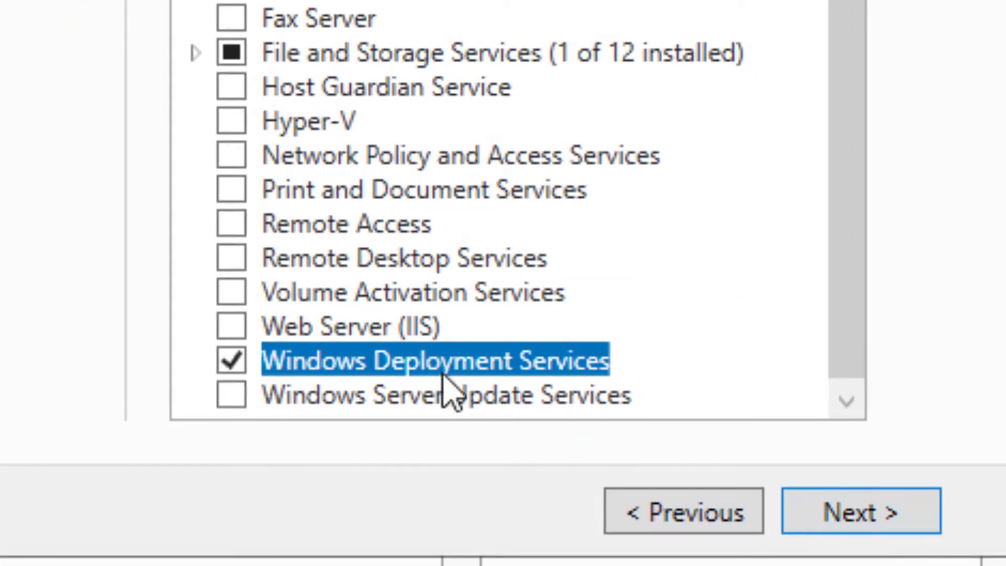
pyautogui.moveTo(860, 511)
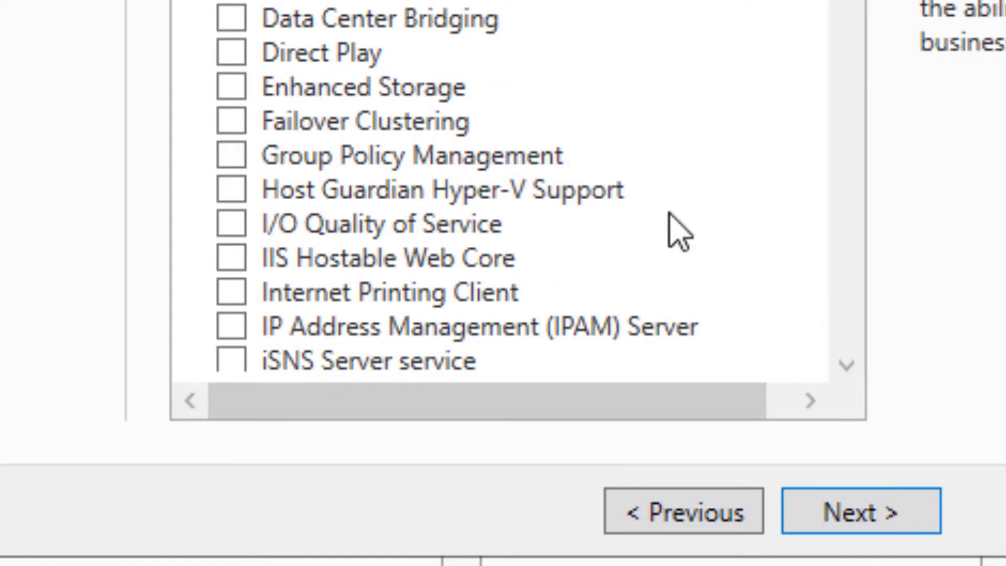
pyautogui.click(860, 511)
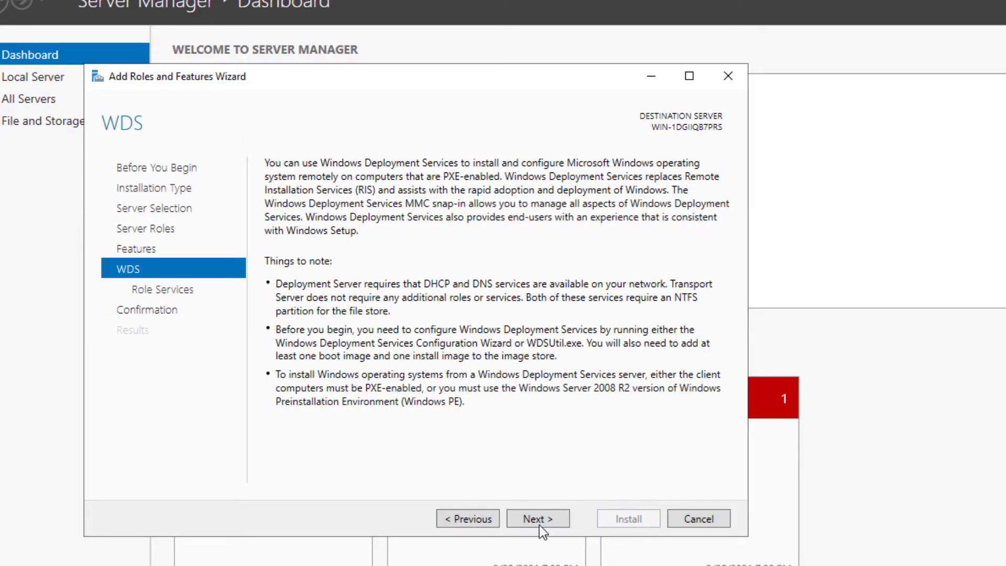
pyautogui.click(536, 519)
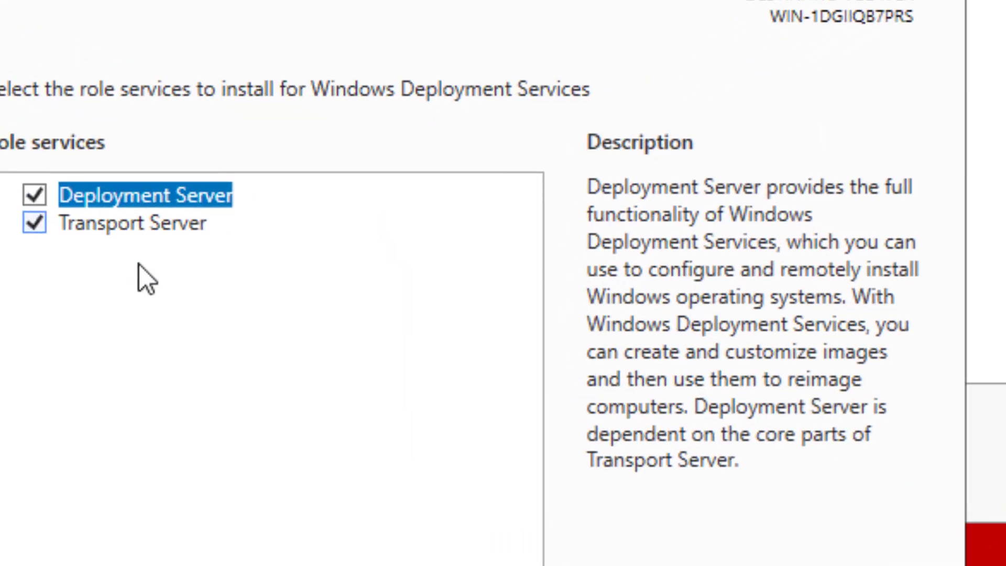
pyautogui.click(592, 466)
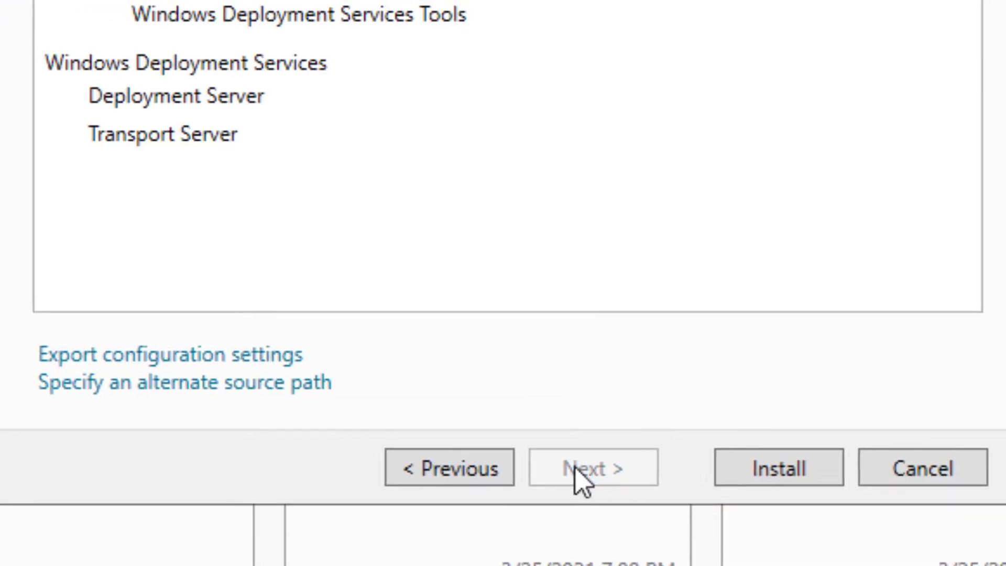
pyautogui.scroll(-3)
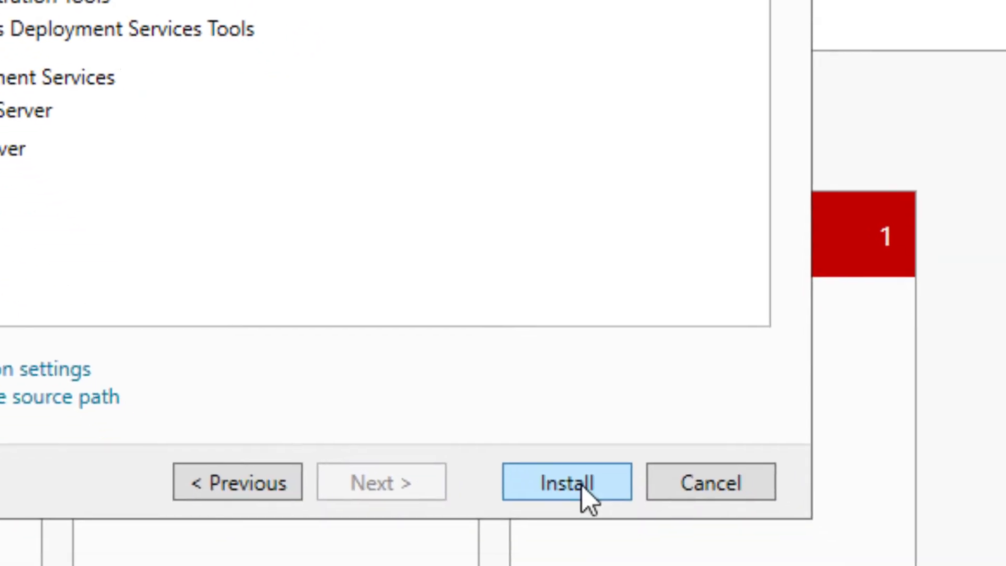
# Install the Windows Deployment Services role and close the wizard once installation succeeds.
pyautogui.click(565, 482)
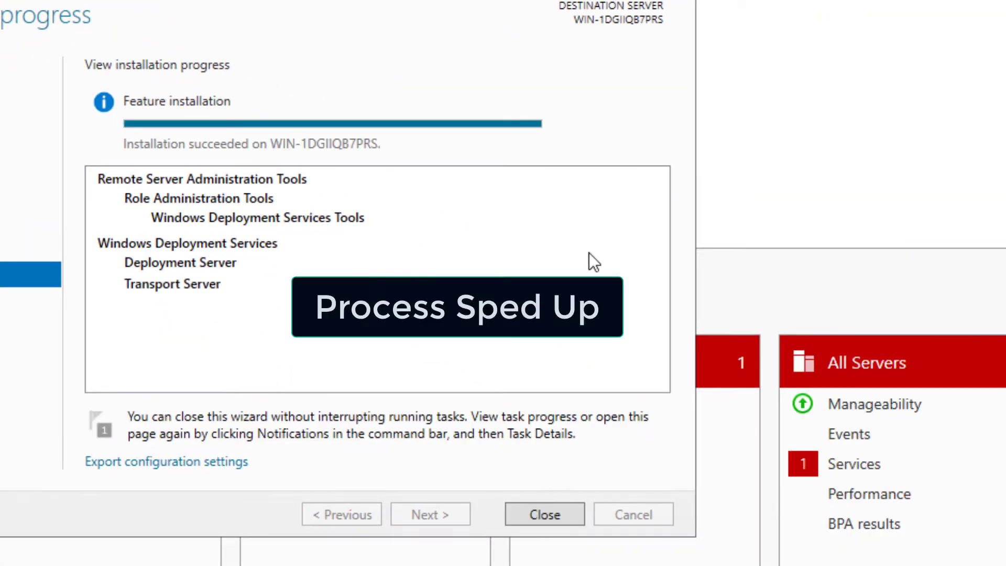
pyautogui.moveTo(275, 241)
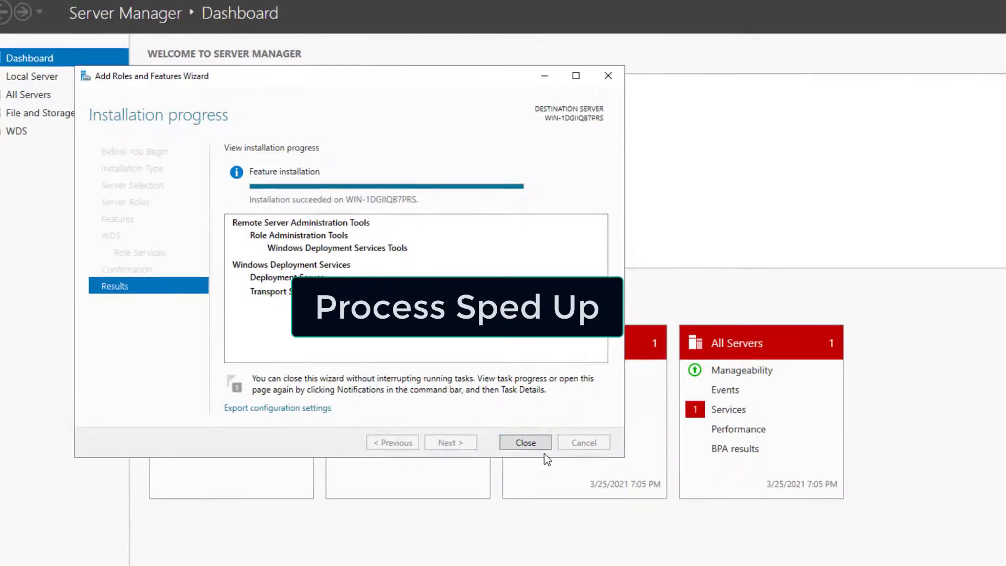
pyautogui.click(525, 442)
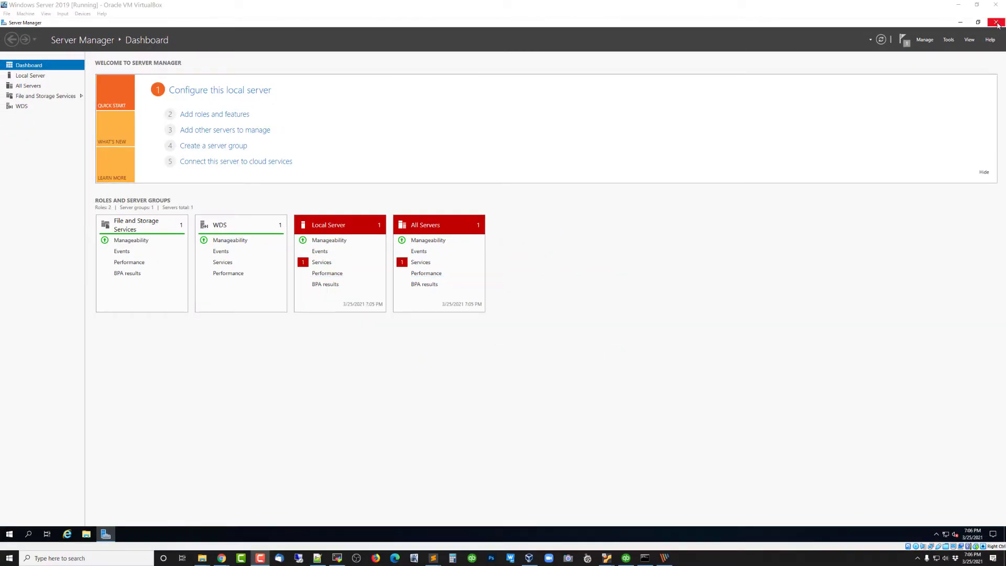
# Launch Windows Deployment Services by searching 'depl' from Start.
pyautogui.click(999, 22)
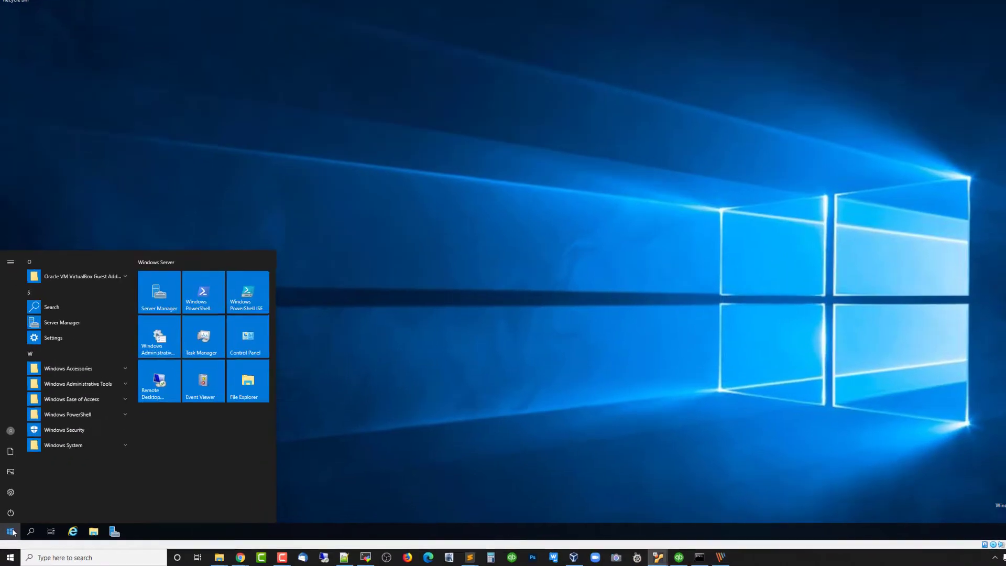
pyautogui.write('depl')
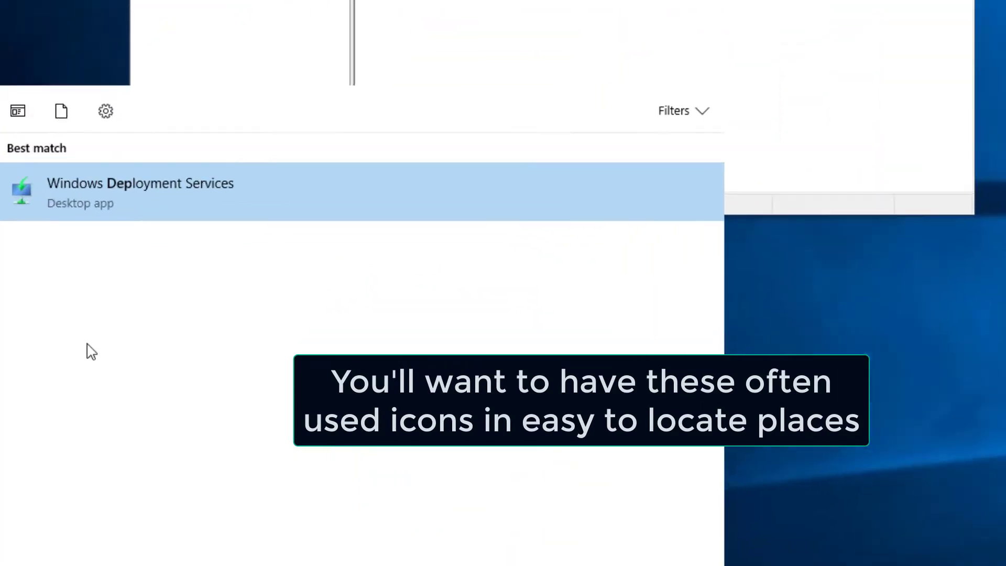
pyautogui.rightClick(139, 191)
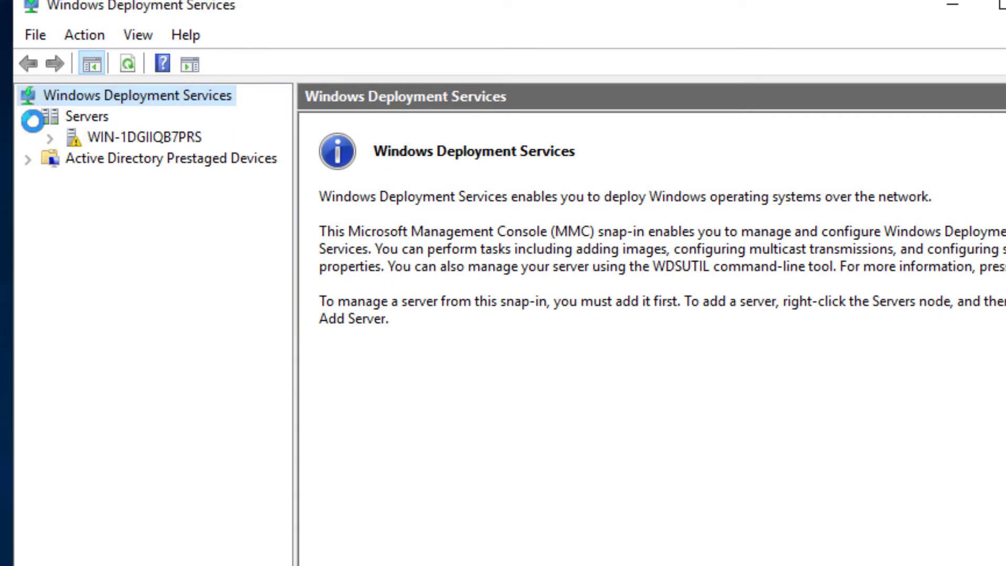
# Start the Configure Server wizard for the unconfigured local WDS server.
pyautogui.click(25, 116)
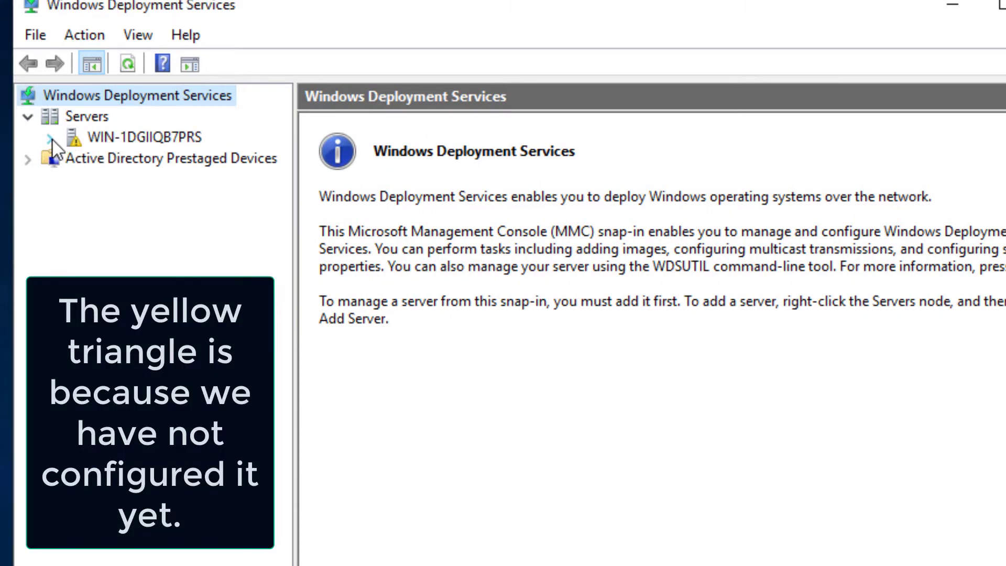
pyautogui.rightClick(136, 136)
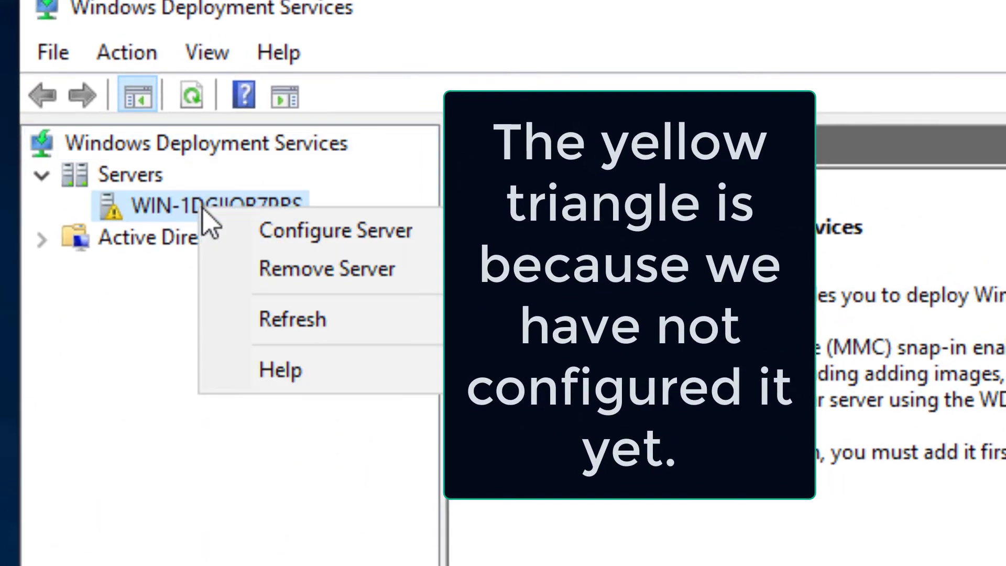
pyautogui.moveTo(327, 230)
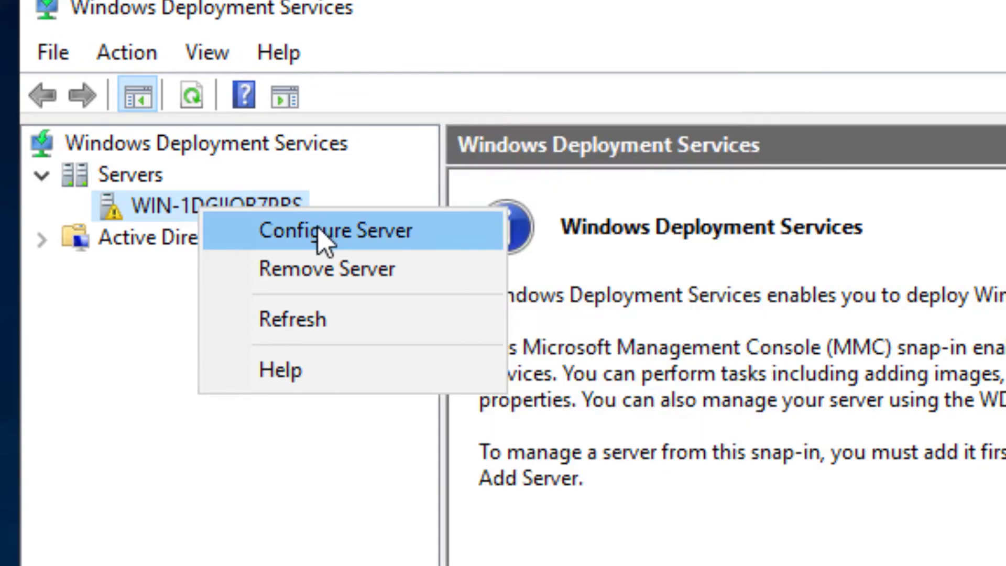
pyautogui.click(334, 230)
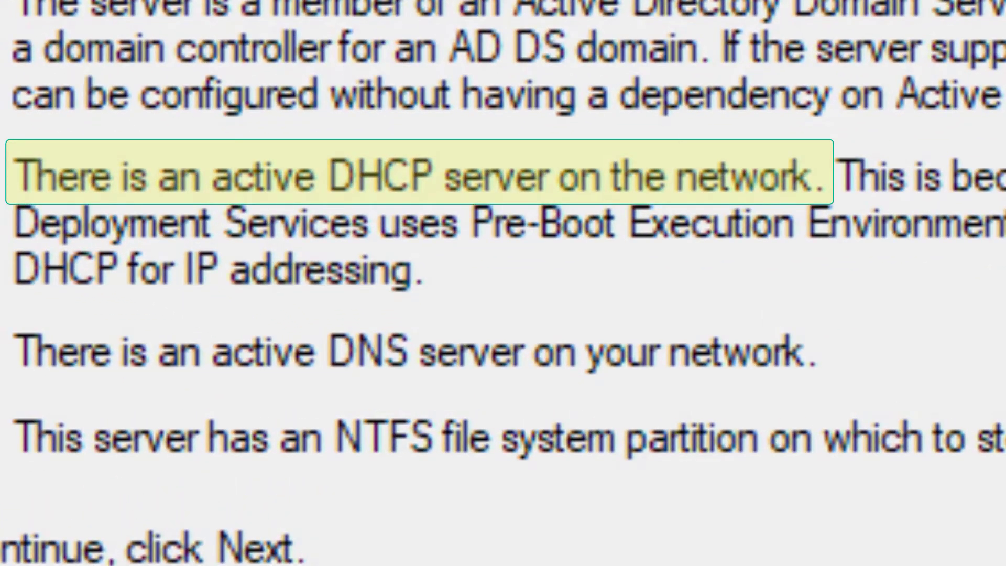
pyautogui.moveTo(359, 212)
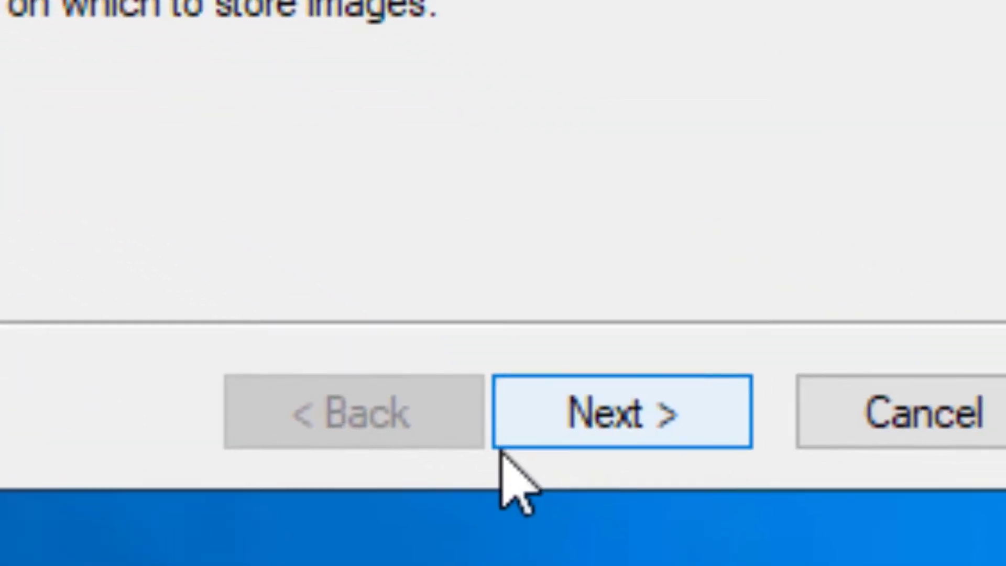
# Choose Standalone server mode and reach the remote installation folder page showing C:\RemoteInstall.
pyautogui.click(622, 411)
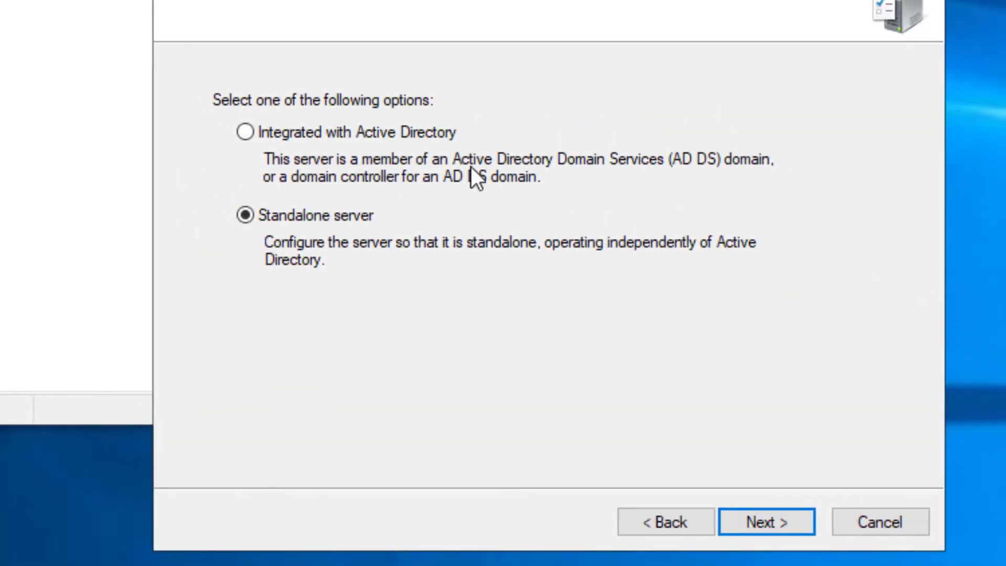
pyautogui.moveTo(552, 371)
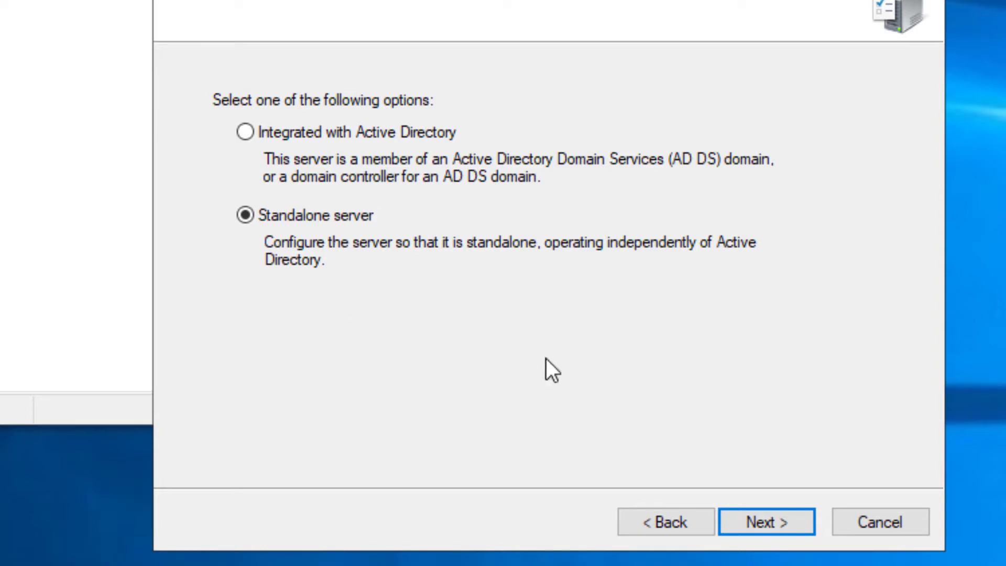
pyautogui.click(766, 521)
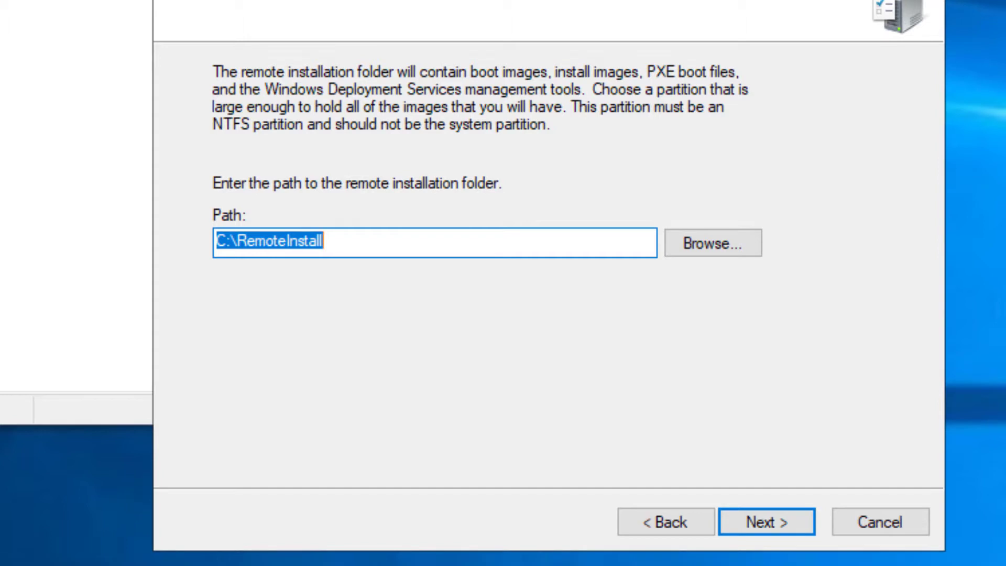
pyautogui.moveTo(366, 276)
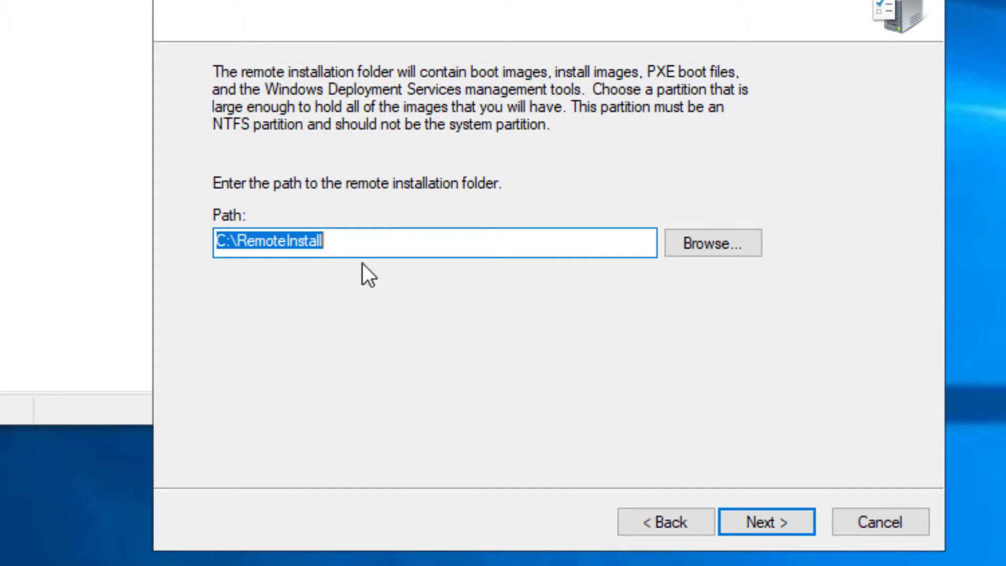
pyautogui.click(401, 245)
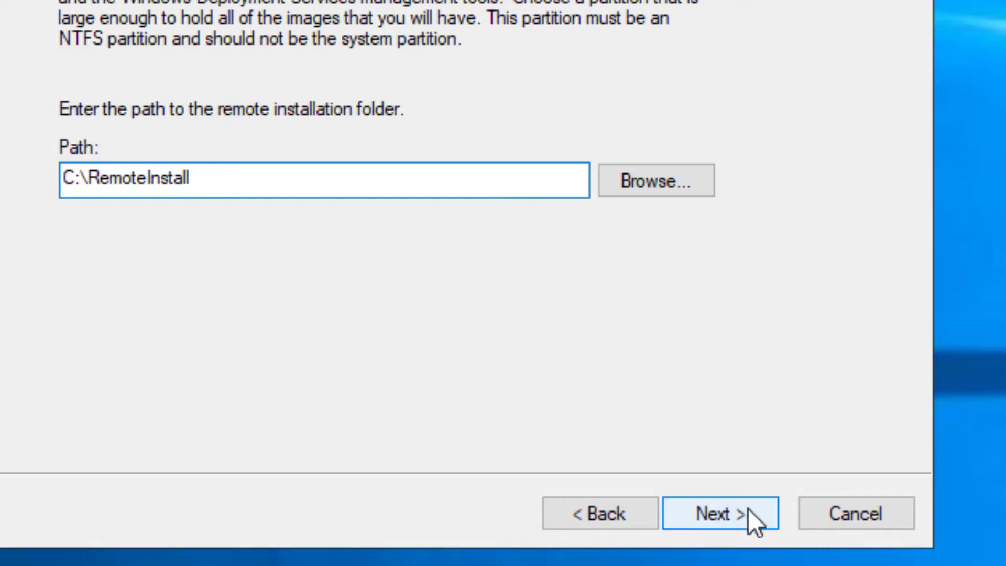
# Keep C:\RemoteInstall as the installation folder, accepting the System Volume Warning.
pyautogui.click(721, 513)
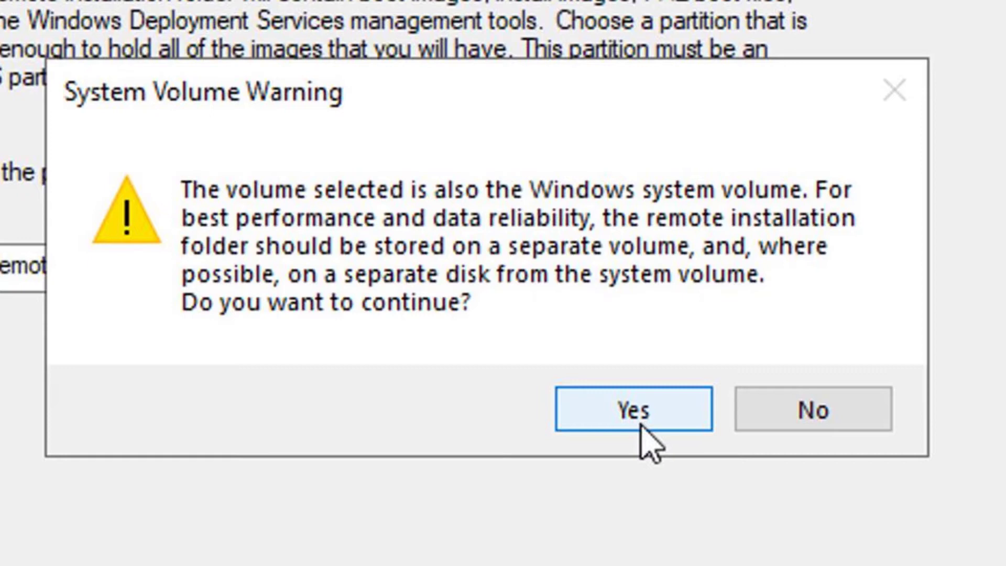
pyautogui.click(633, 409)
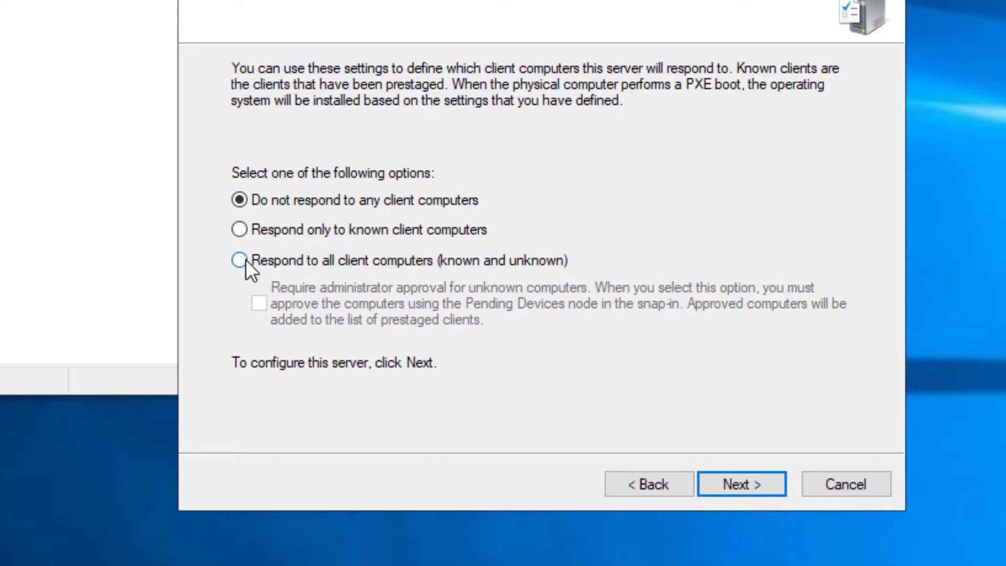
# Respond to all client computers (known and unknown), finish configuration without adding images now.
pyautogui.click(240, 260)
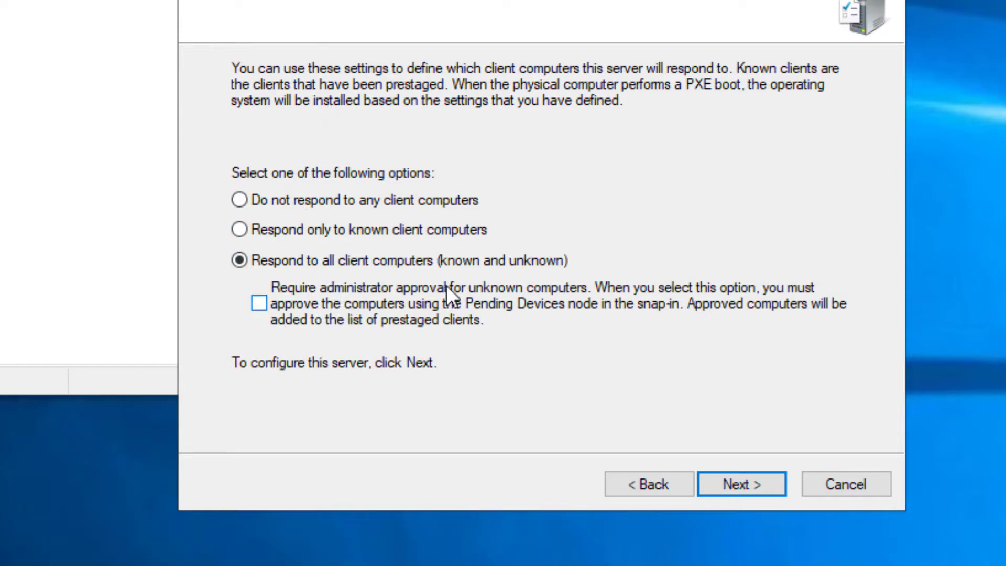
pyautogui.moveTo(499, 344)
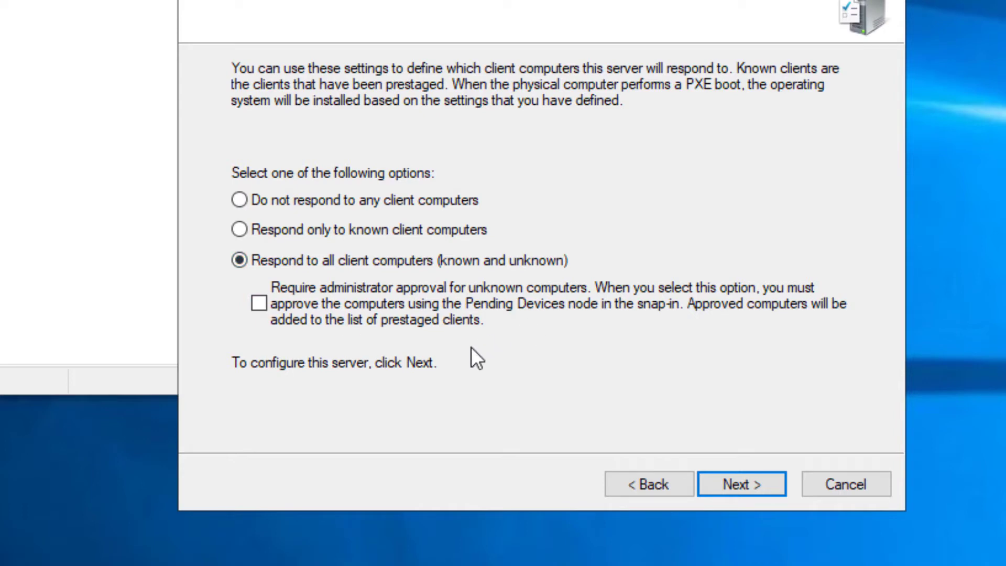
pyautogui.moveTo(663, 457)
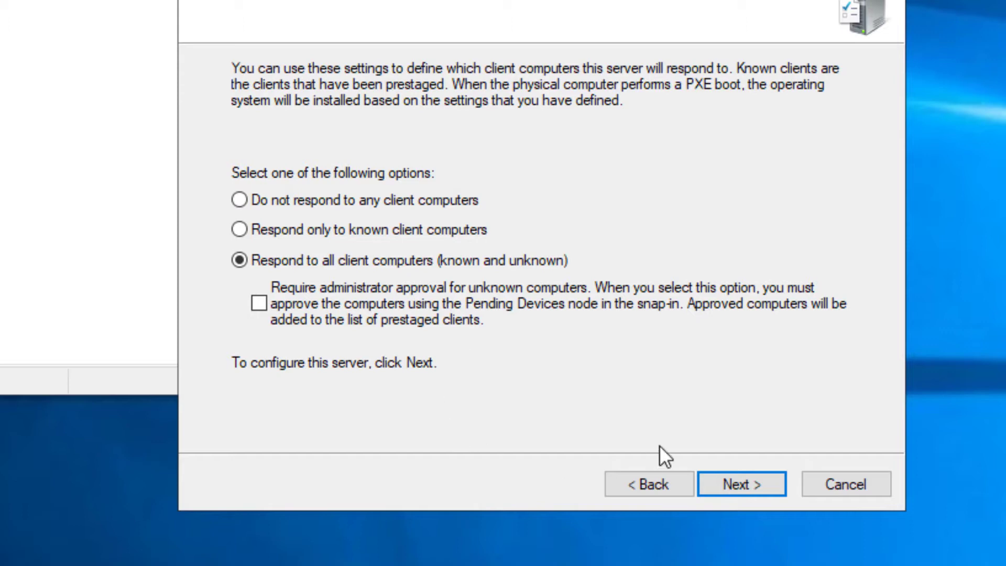
pyautogui.click(740, 485)
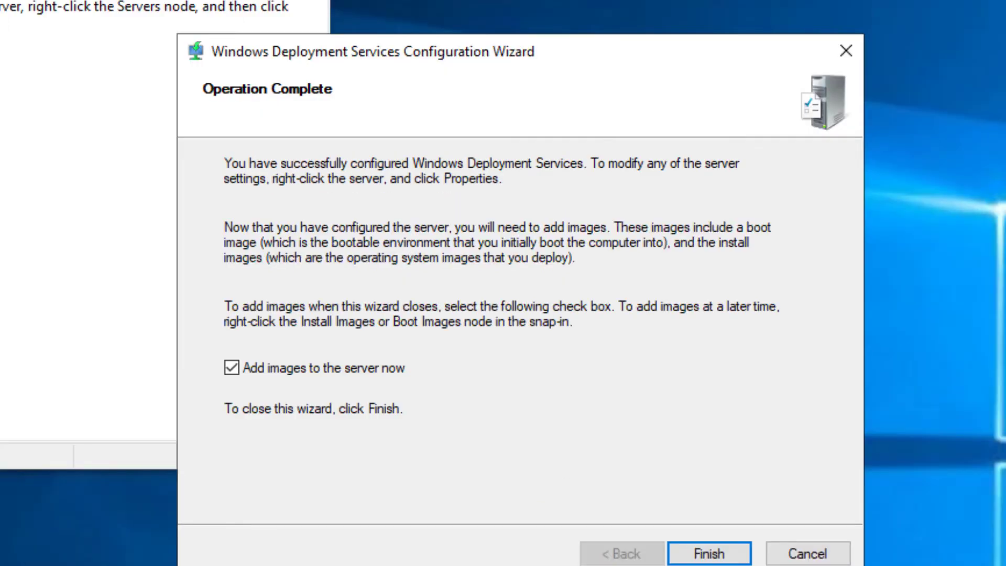
pyautogui.moveTo(384, 427)
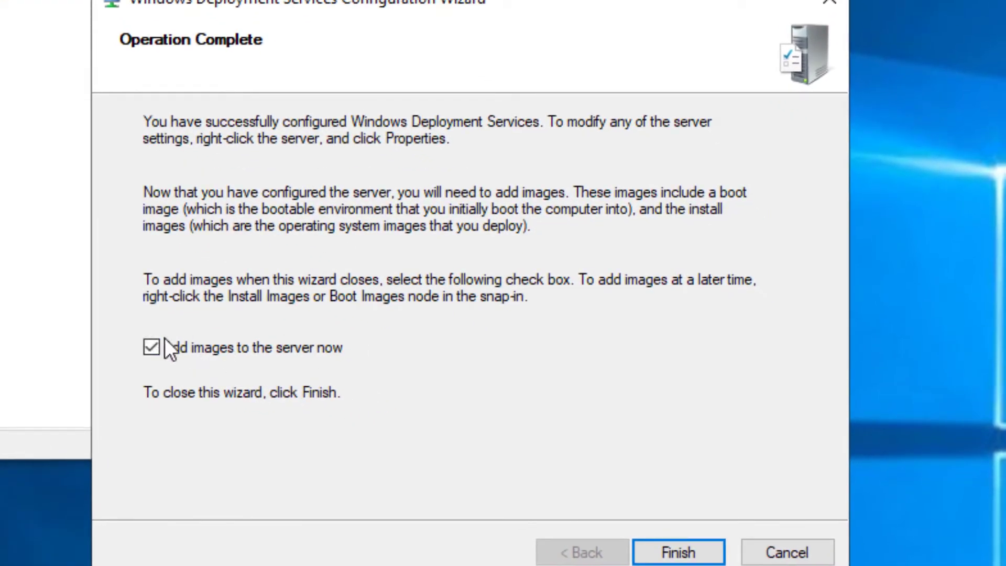
pyautogui.click(152, 348)
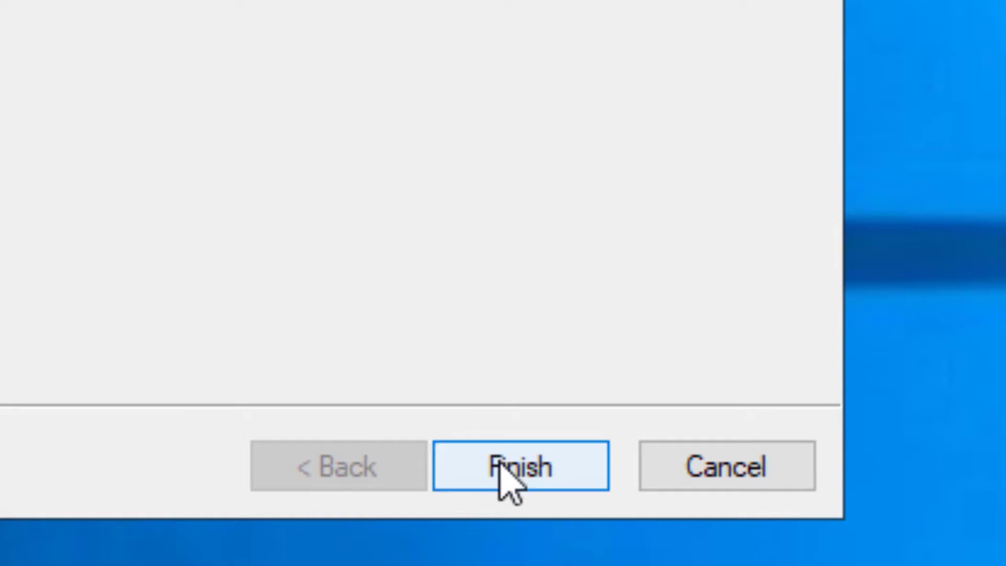
pyautogui.click(520, 466)
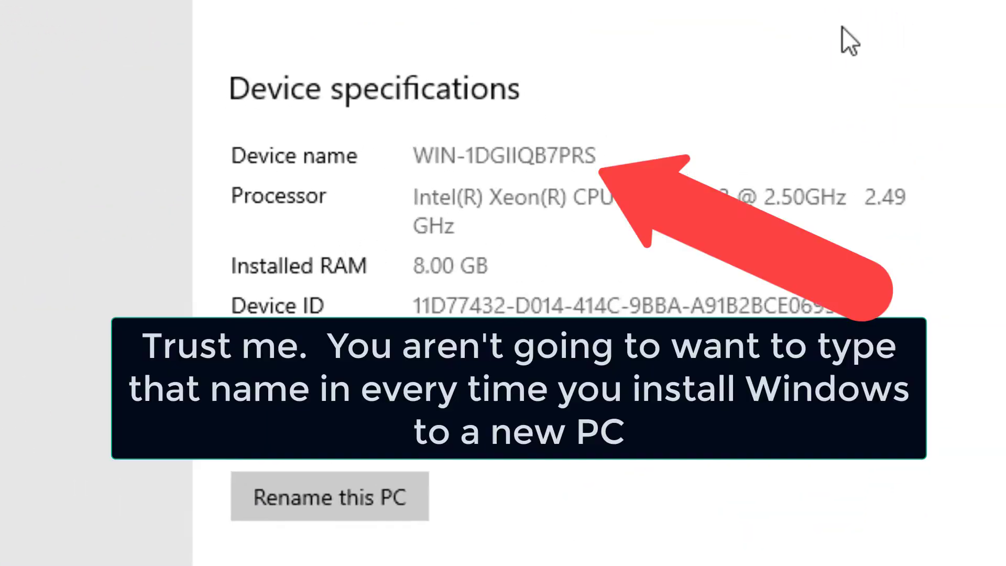
# Rename the PC to cm-wds and restart the server so the name applies.
pyautogui.click(329, 497)
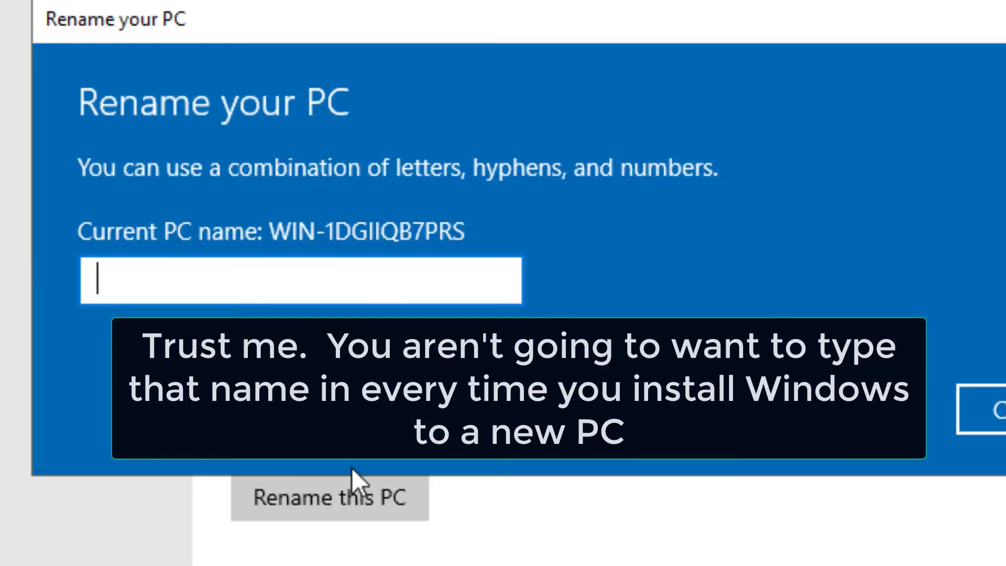
pyautogui.write('cm-wds')
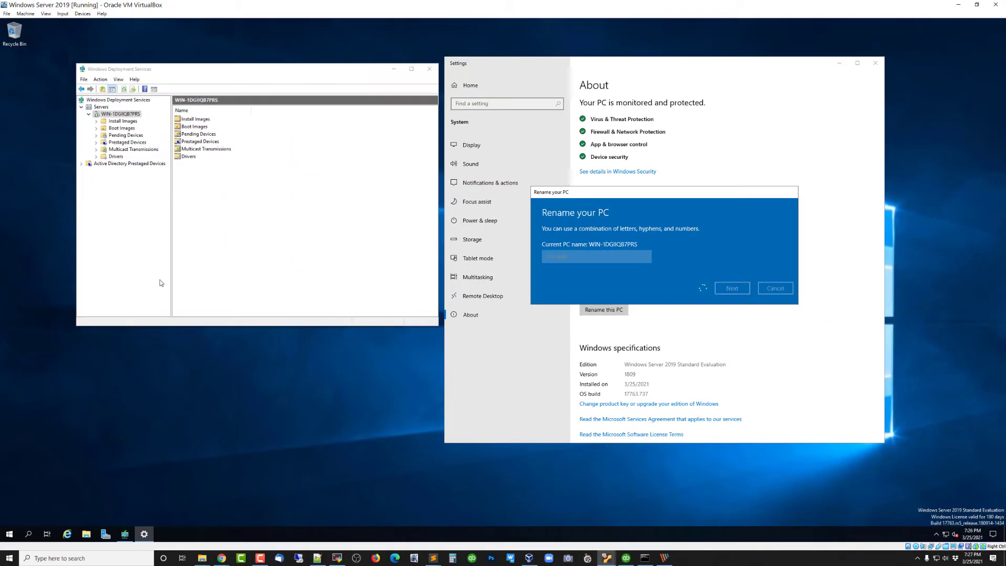
pyautogui.click(731, 287)
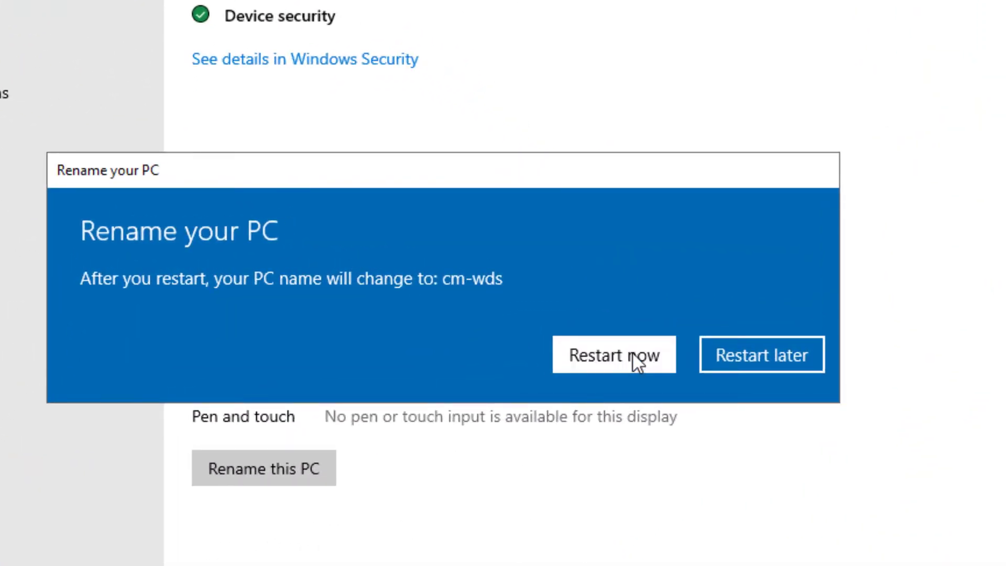
pyautogui.click(614, 354)
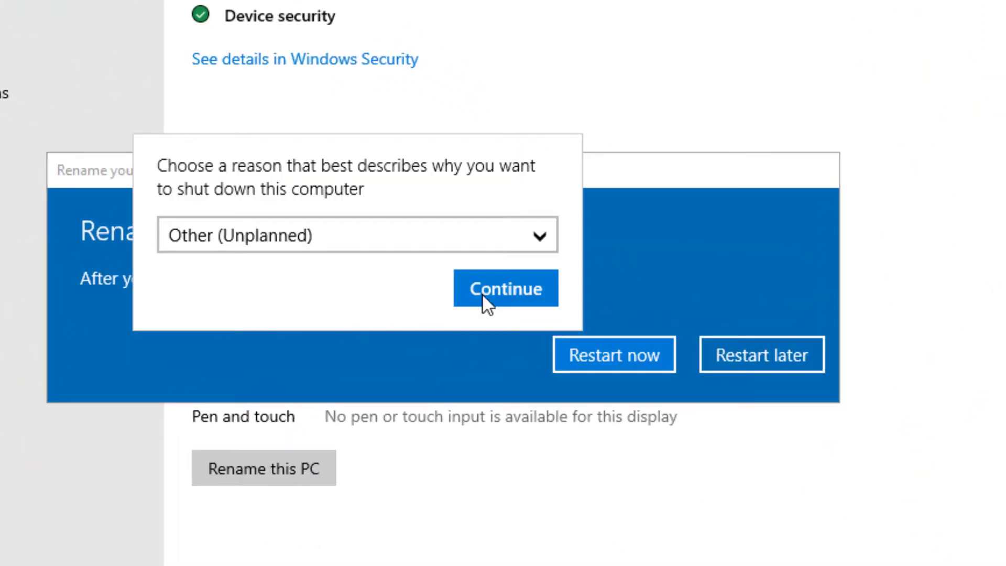
pyautogui.click(505, 288)
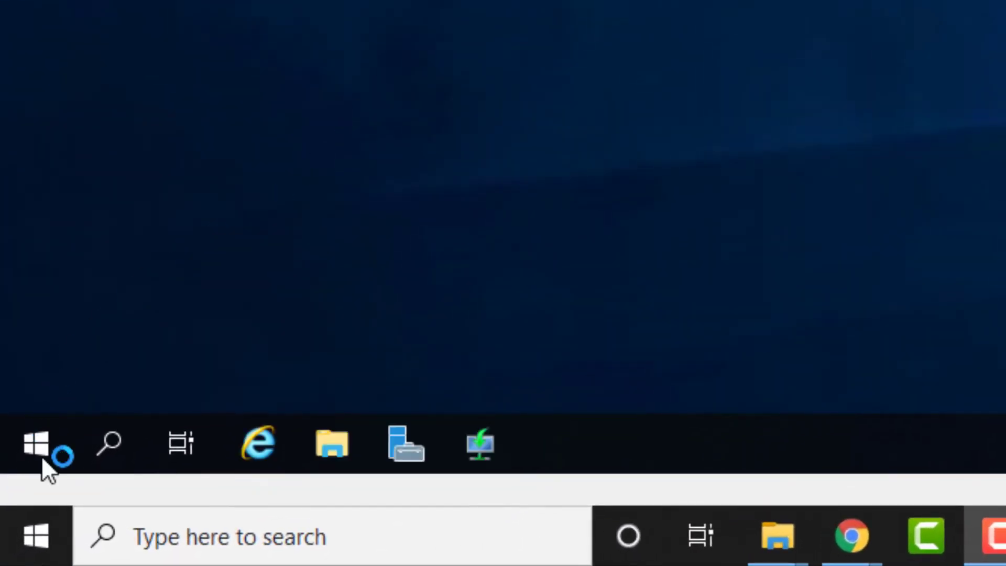
# Confirm the computer name cm-wds in Server Manager and expand the cm-wds server in the WDS console.
pyautogui.rightClick(35, 443)
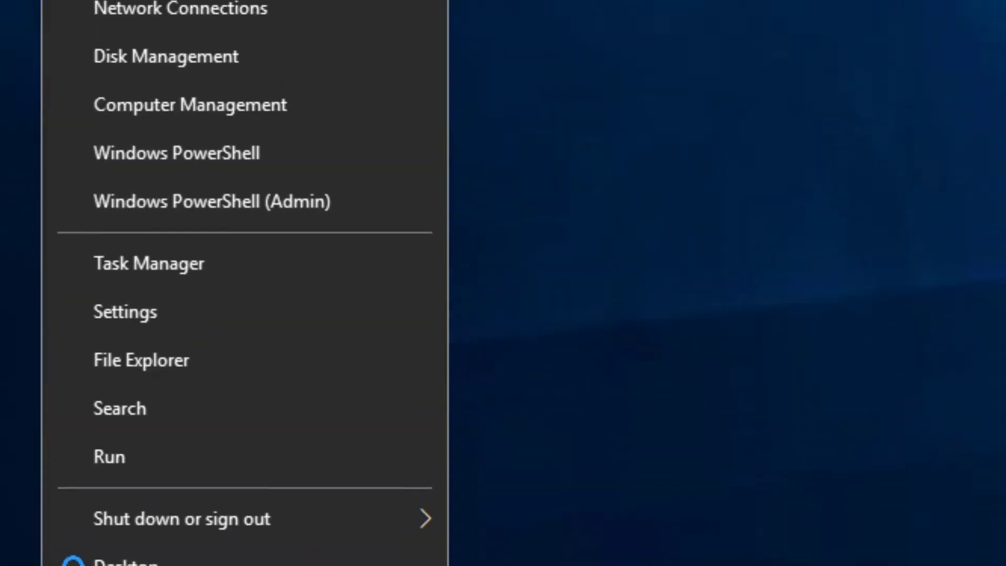
pyautogui.click(125, 312)
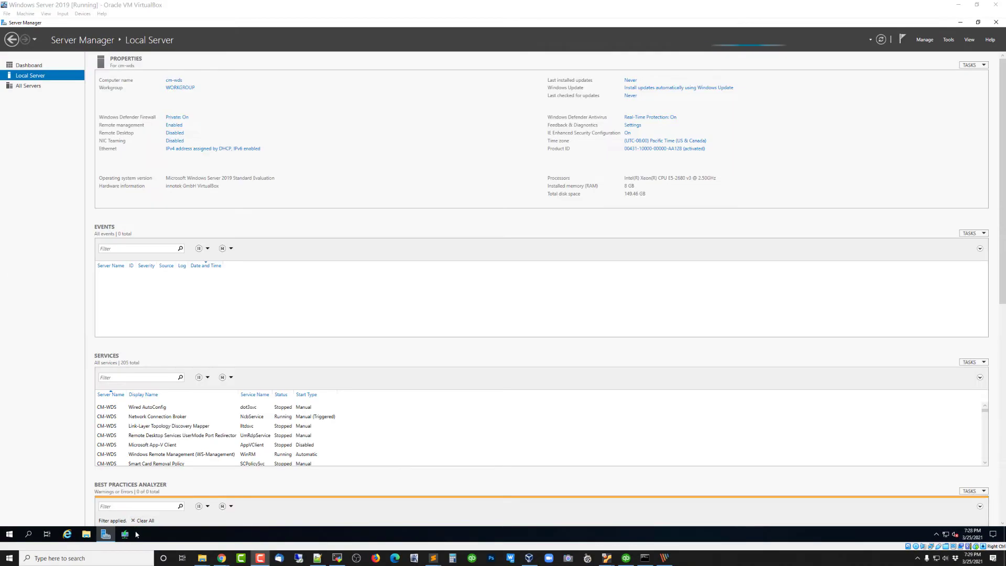
pyautogui.click(125, 534)
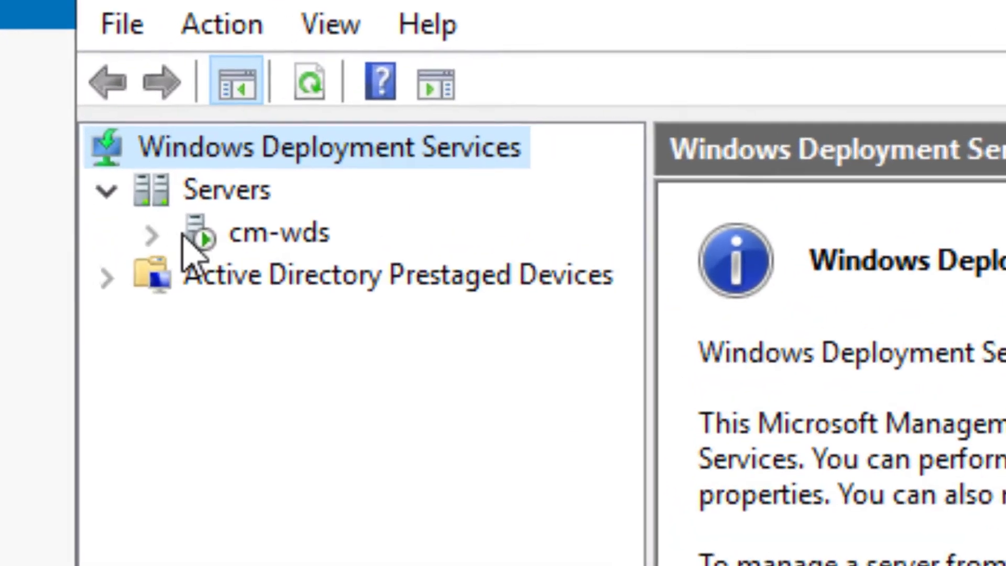
pyautogui.click(152, 233)
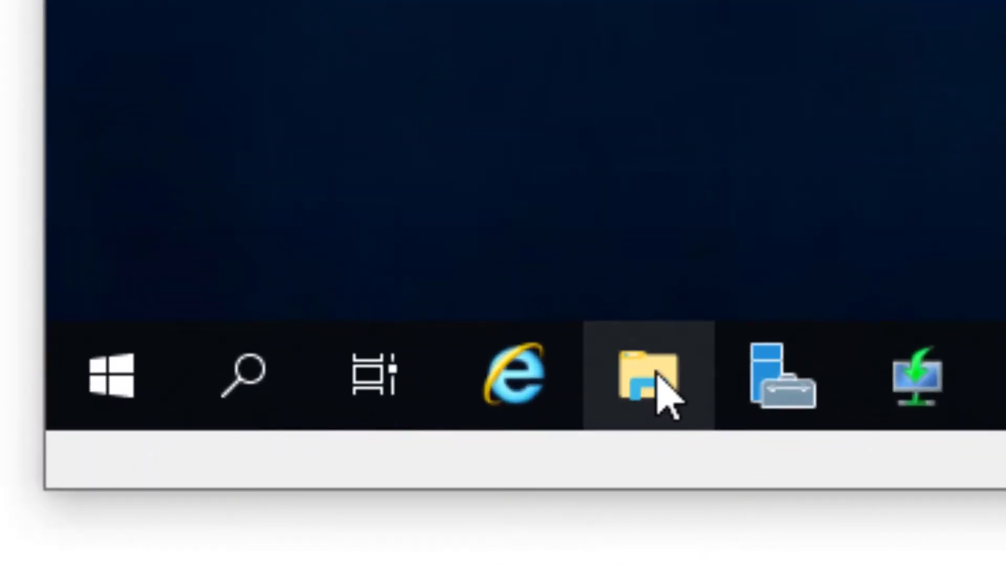
# Bring up File Explorer showing Local Disk (C:) and the Shared_Folder (Z:) network drive.
pyautogui.click(647, 378)
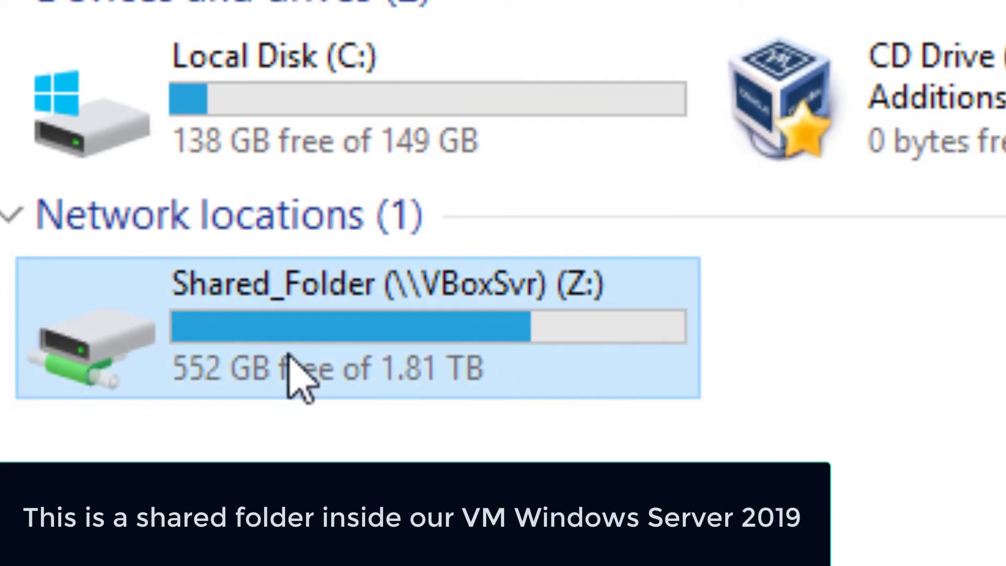
pyautogui.moveTo(350, 340)
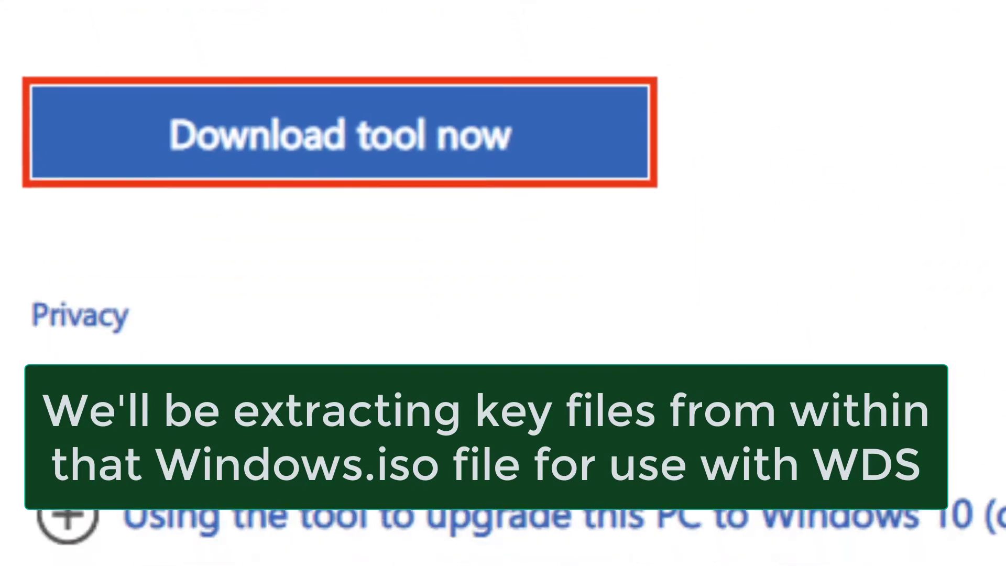
# Download the Media Creation Tool, accept the license, choose media for another PC and default language/edition.
pyautogui.click(340, 135)
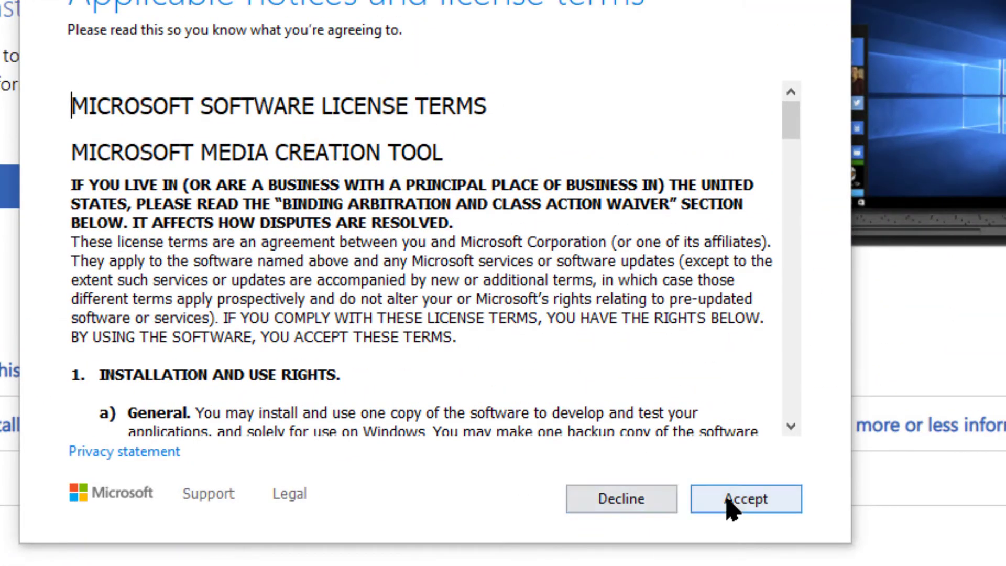
pyautogui.click(746, 499)
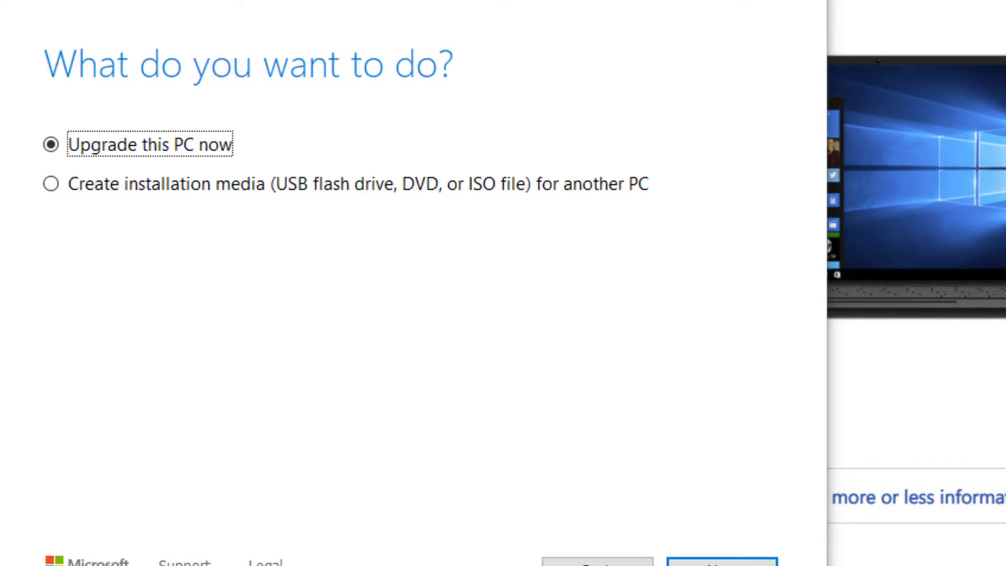
pyautogui.click(50, 182)
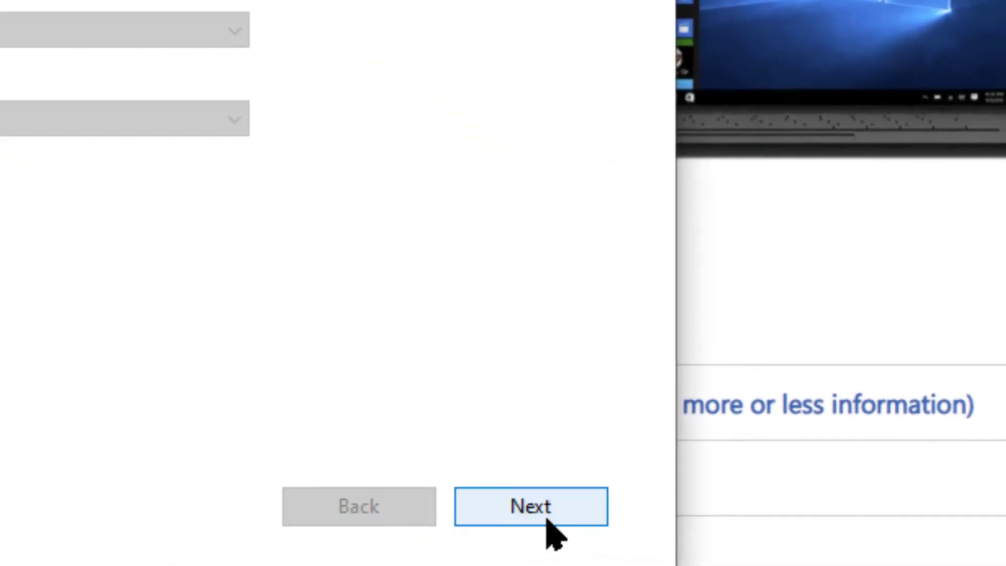
pyautogui.click(530, 506)
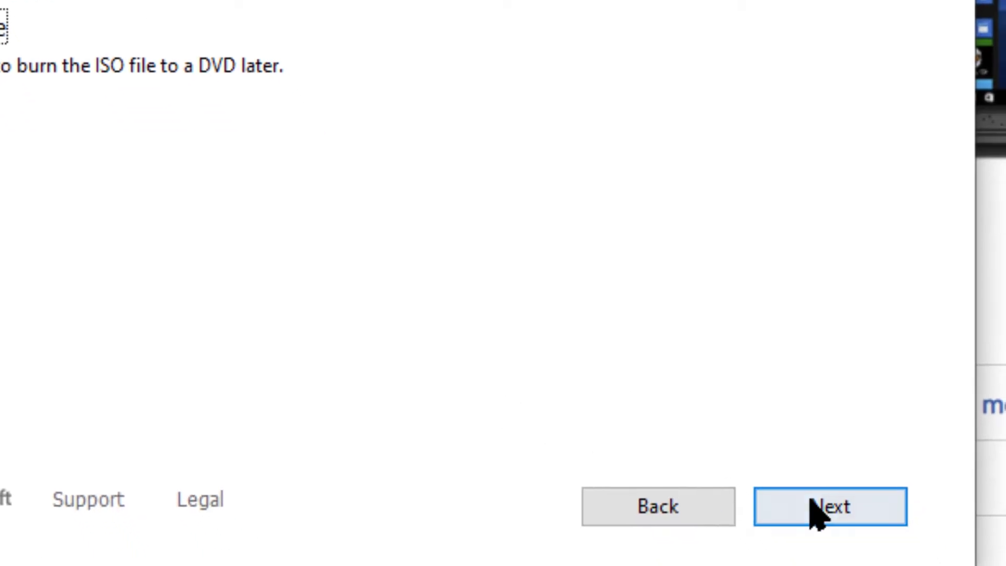
# Continue with the ISO file option and finish the wizard to close the tool.
pyautogui.click(831, 507)
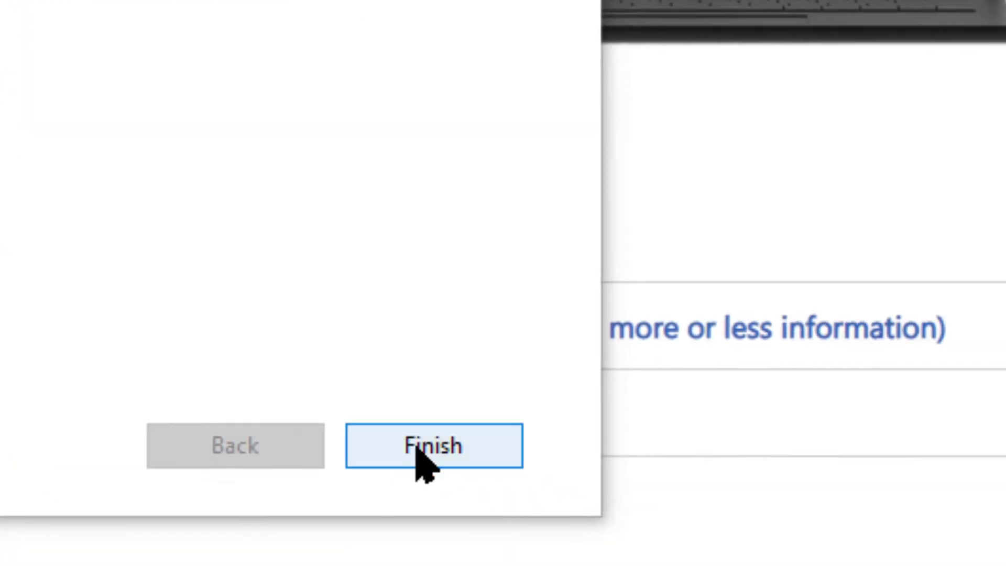
pyautogui.click(433, 446)
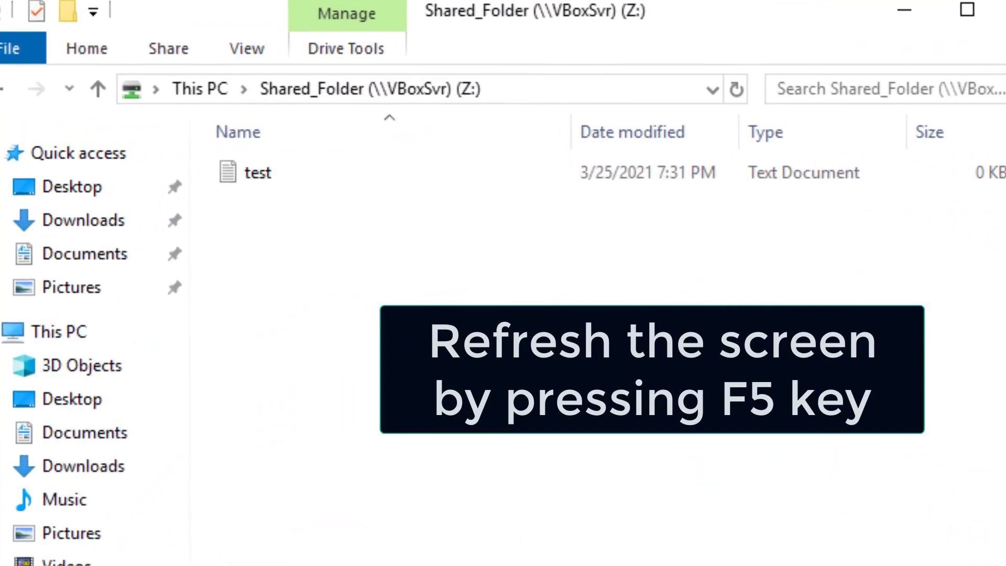
# Refresh Shared_Folder (Z:) so Windows.iso appears and turn on file name extensions.
pyautogui.press('f5')
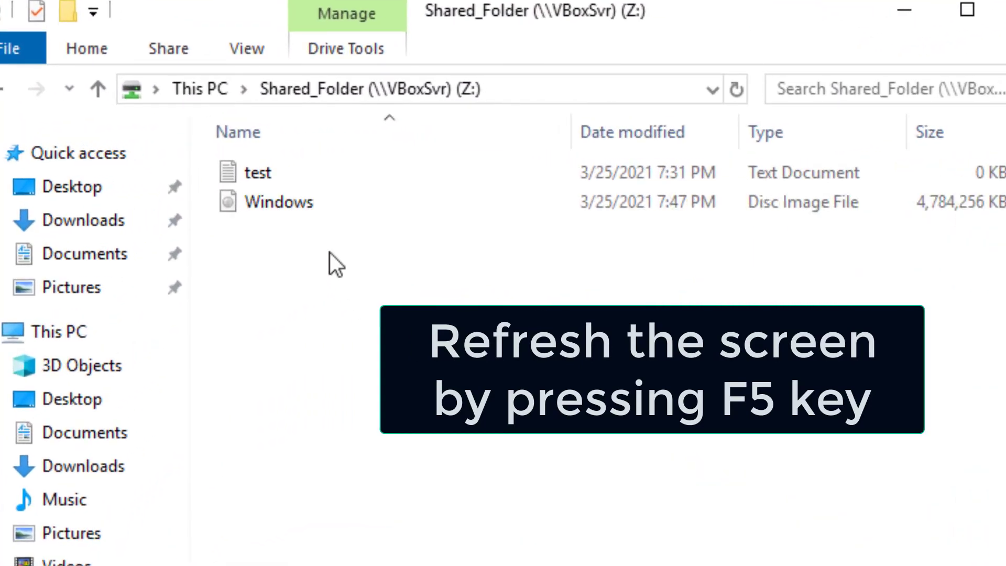
pyautogui.press('f5')
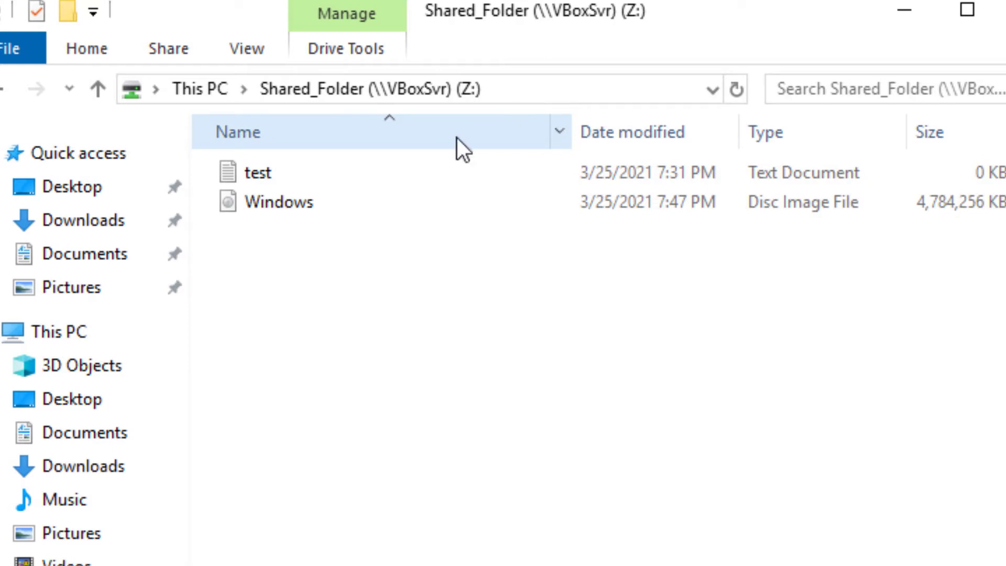
pyautogui.click(259, 172)
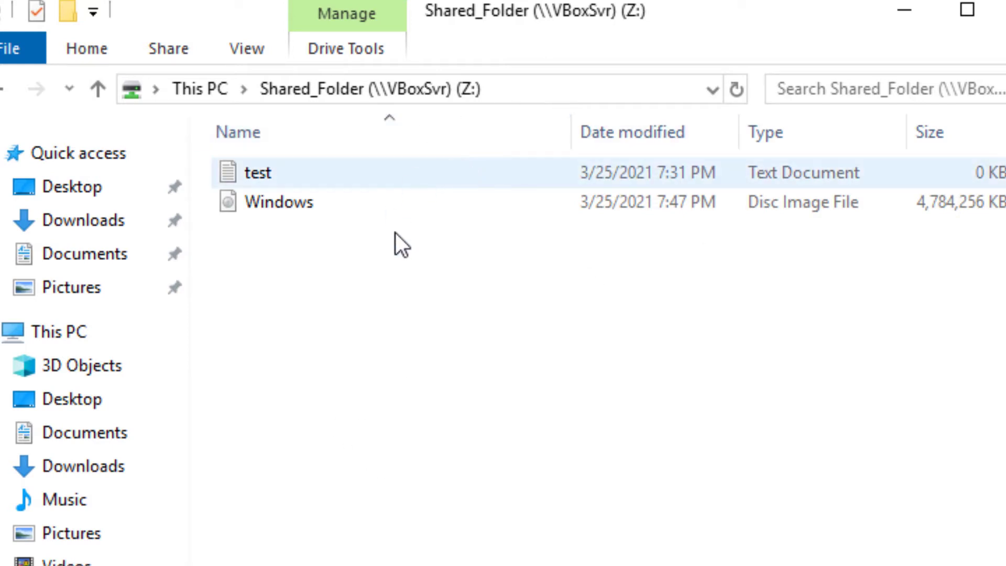
pyautogui.click(246, 48)
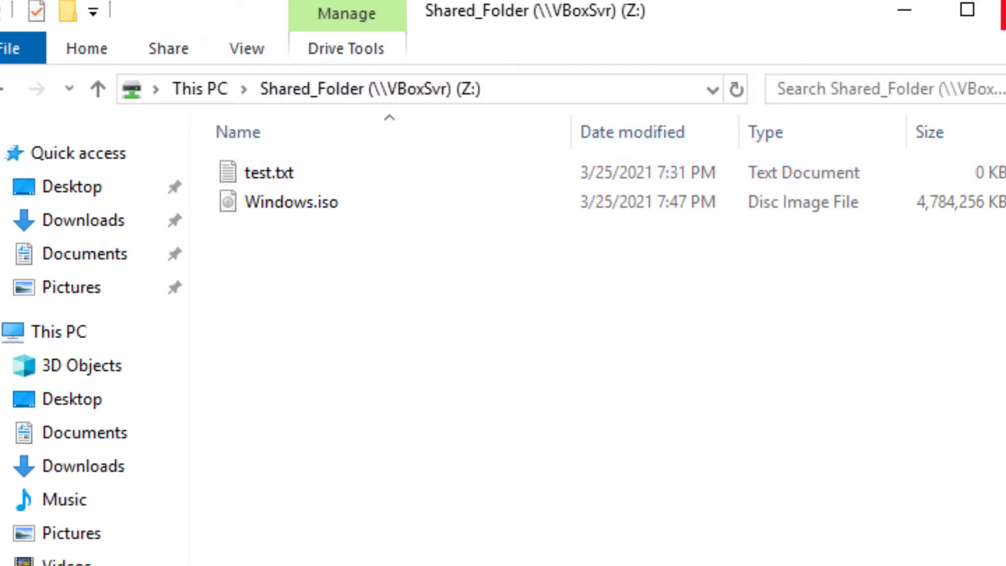
pyautogui.click(433, 418)
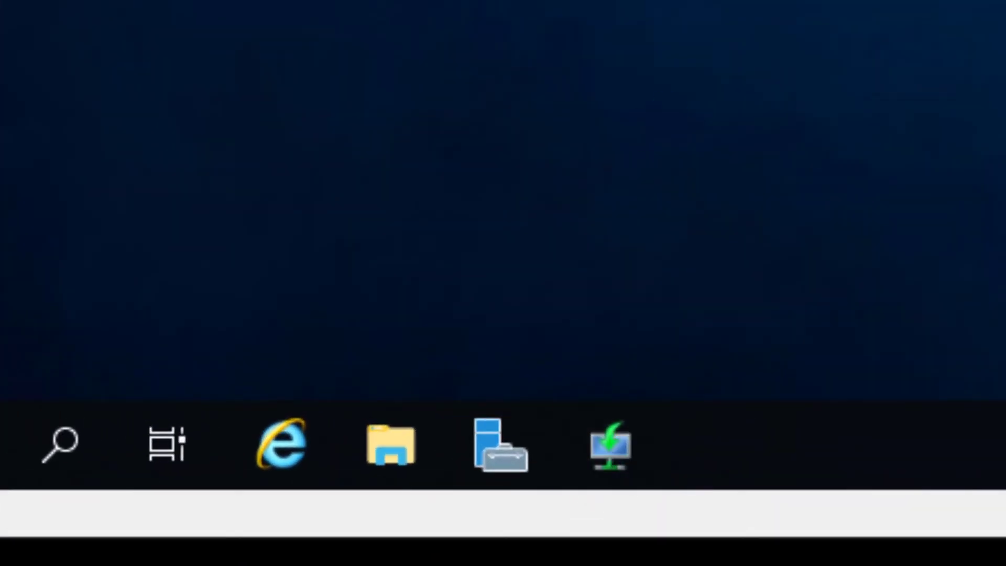
# Attempt to open Windows.iso with Windows Explorer and dismiss the Couldn't Mount File error.
pyautogui.click(608, 443)
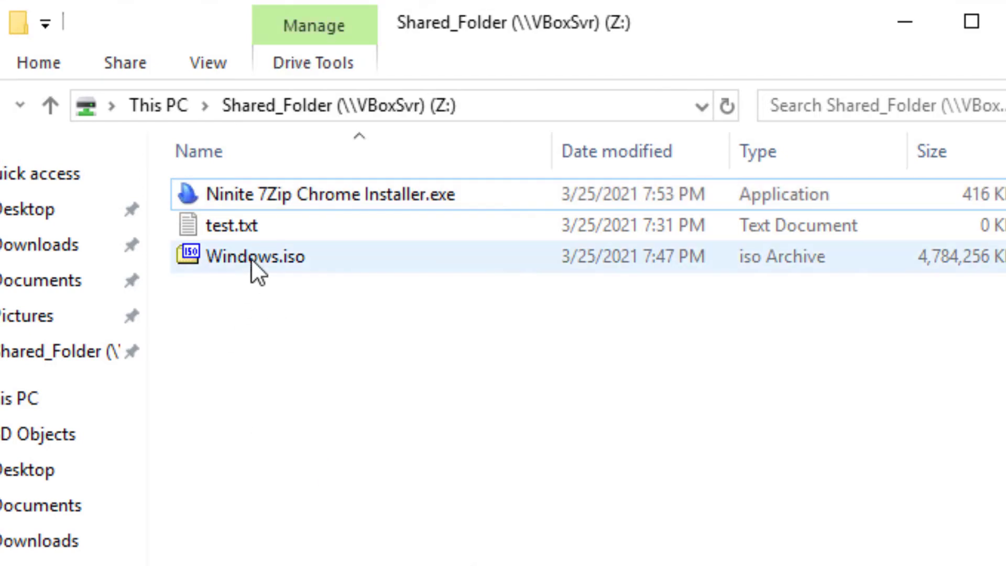
pyautogui.click(257, 255)
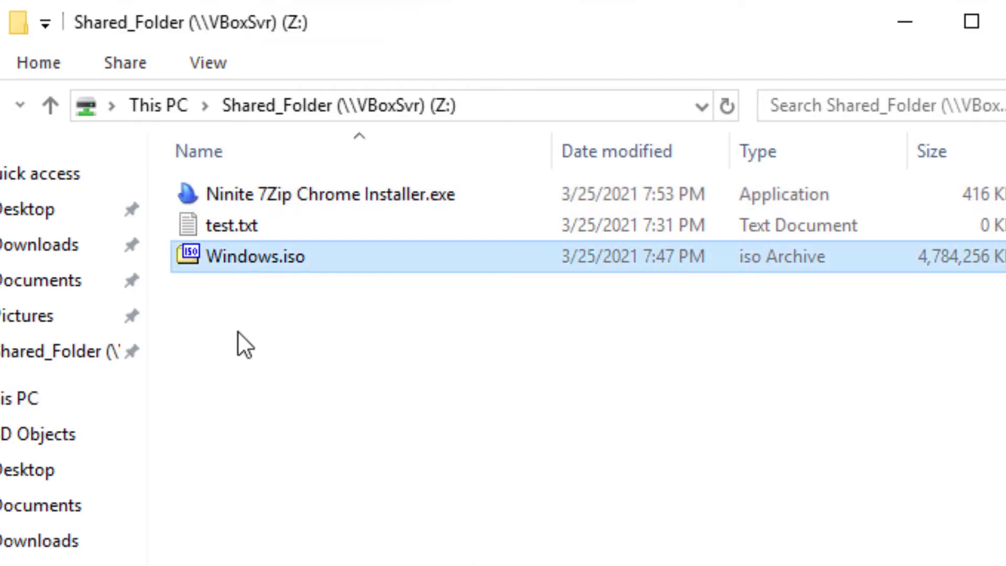
pyautogui.doubleClick(255, 256)
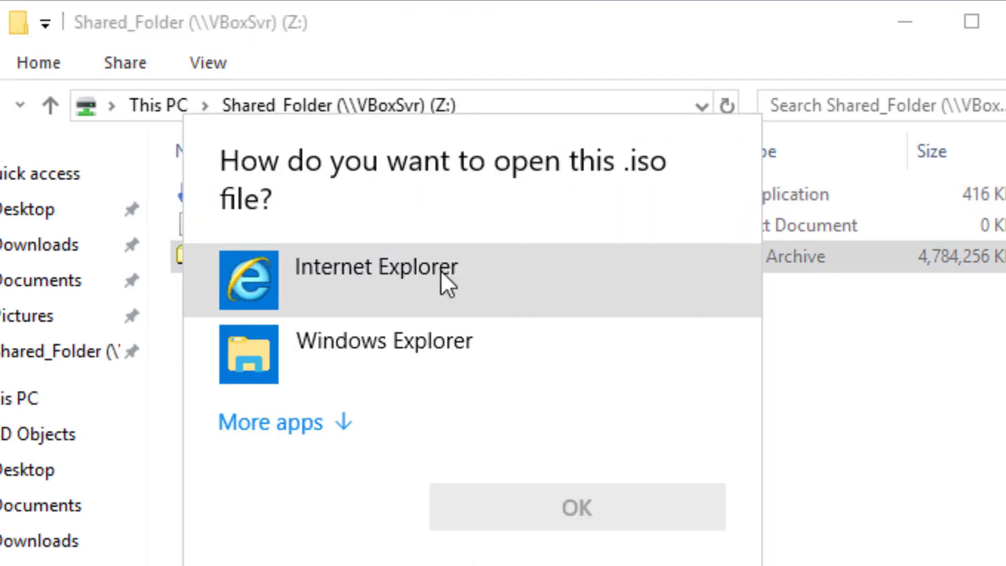
pyautogui.click(384, 340)
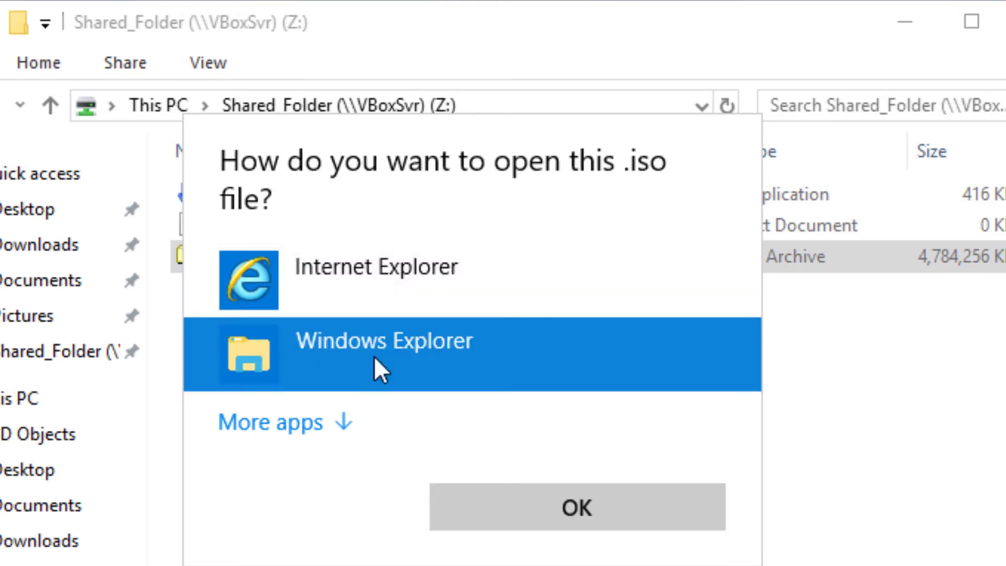
pyautogui.click(577, 507)
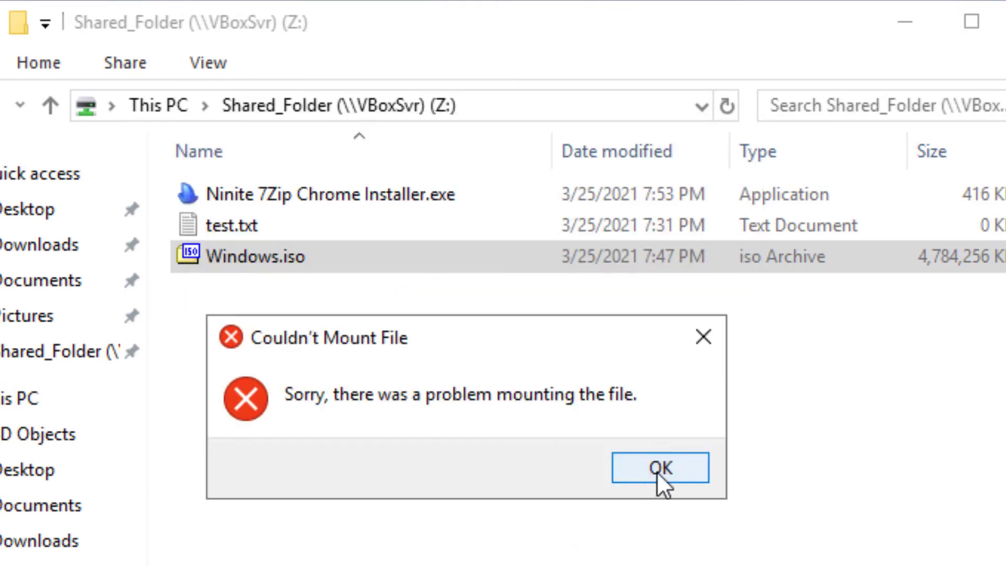
pyautogui.click(659, 468)
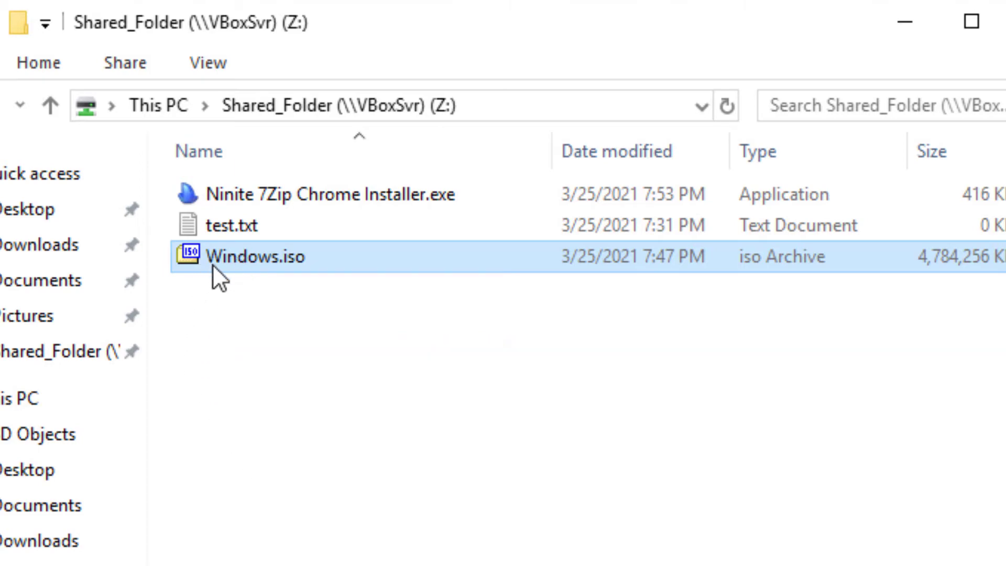
pyautogui.rightClick(256, 255)
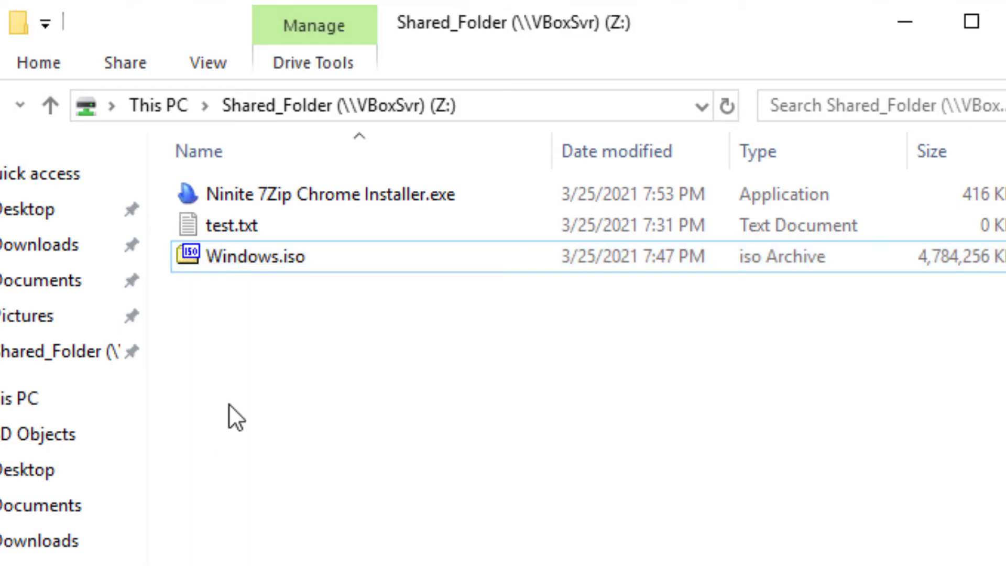
pyautogui.click(302, 195)
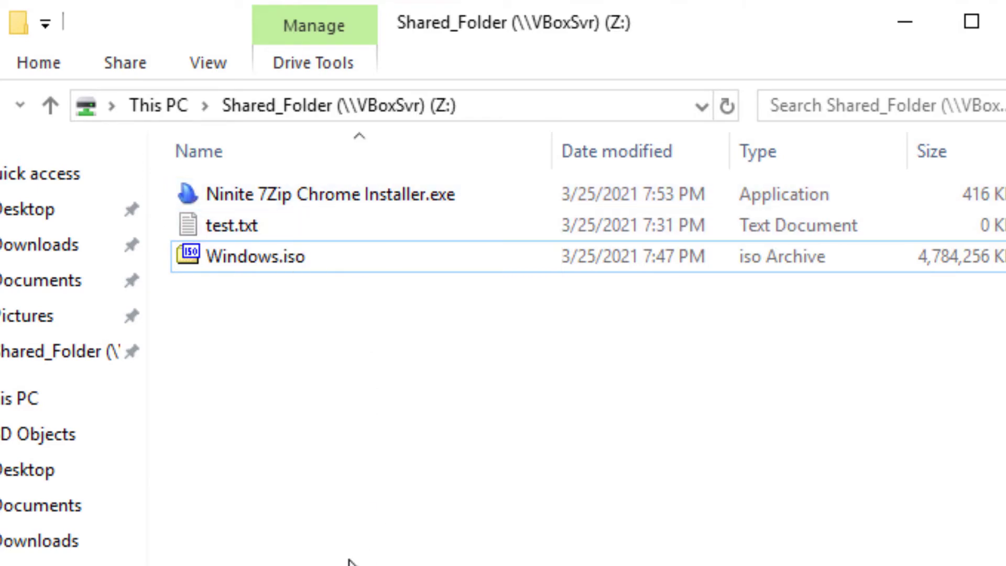
pyautogui.moveTo(352, 556)
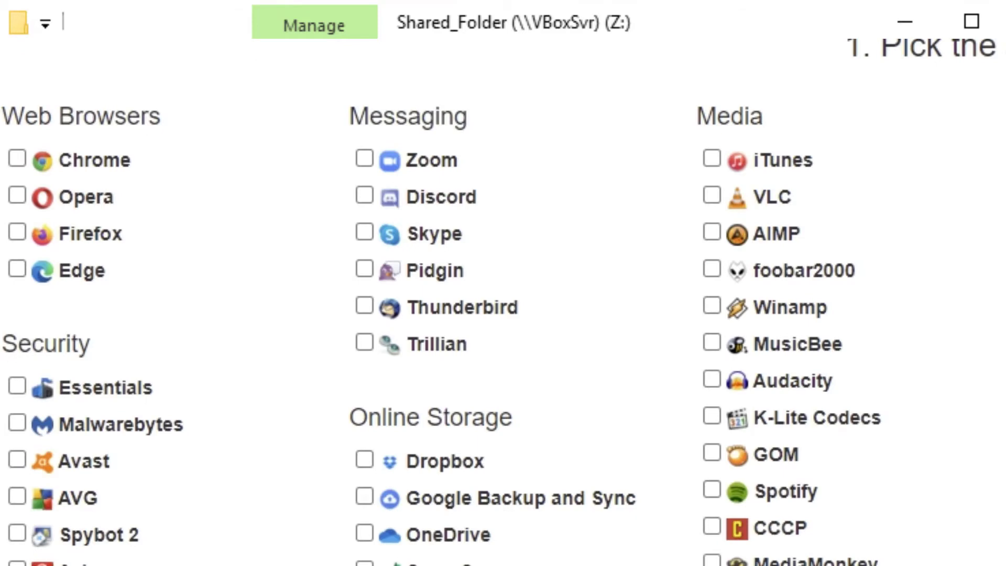
pyautogui.scroll(-3)
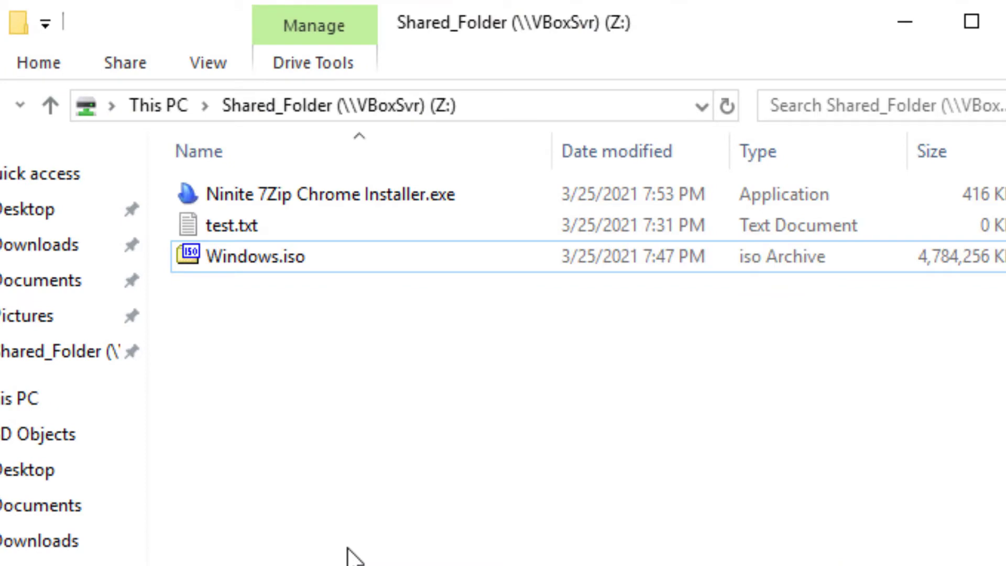
pyautogui.moveTo(216, 517)
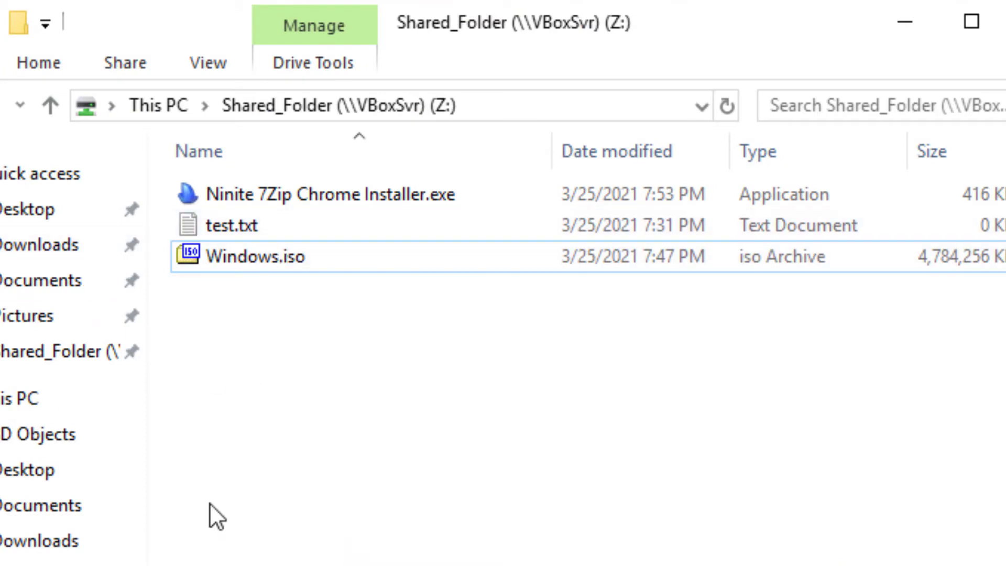
# Select Windows.iso and show its context menu with the 7-Zip entry available.
pyautogui.click(257, 256)
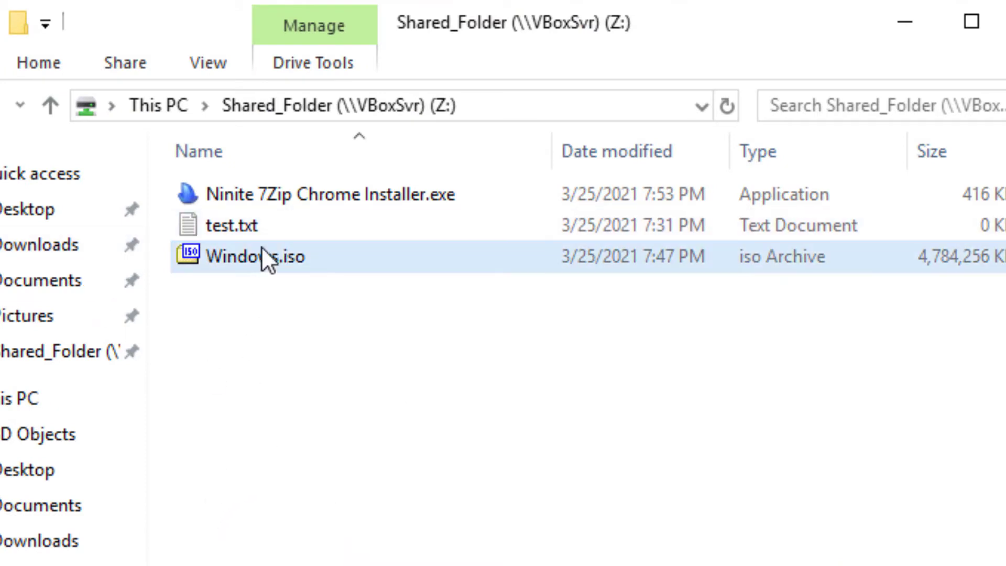
pyautogui.moveTo(257, 263)
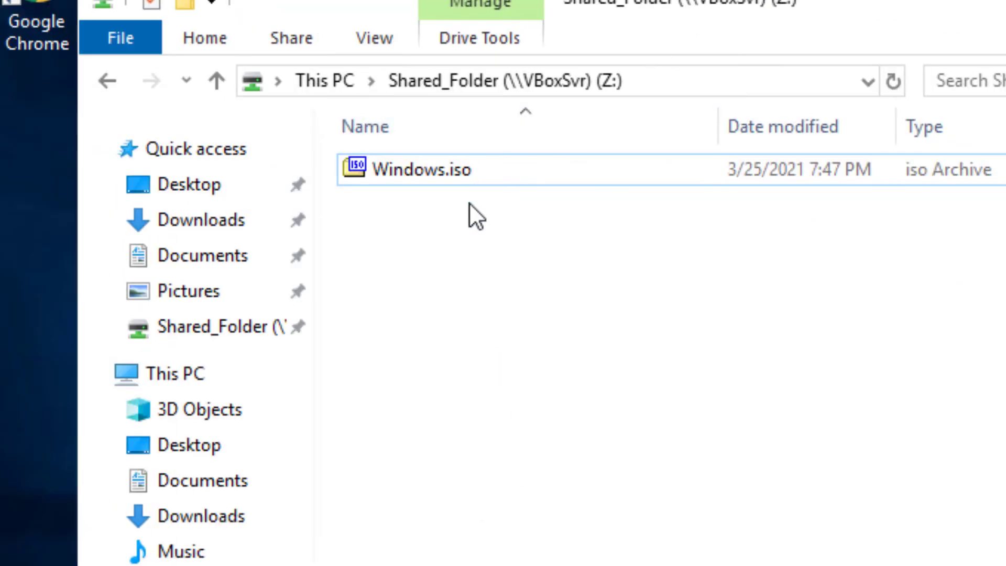
pyautogui.rightClick(411, 169)
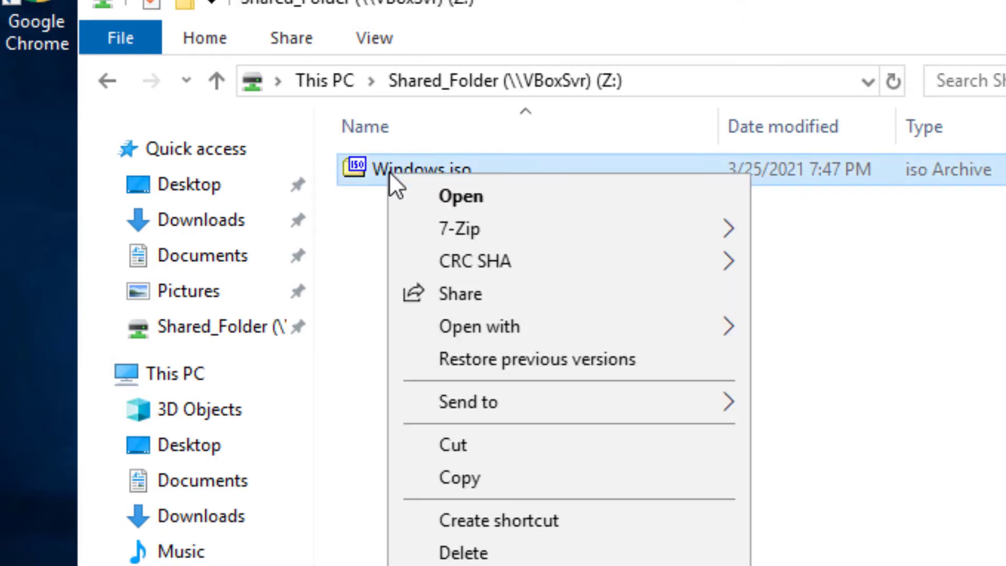
pyautogui.moveTo(458, 230)
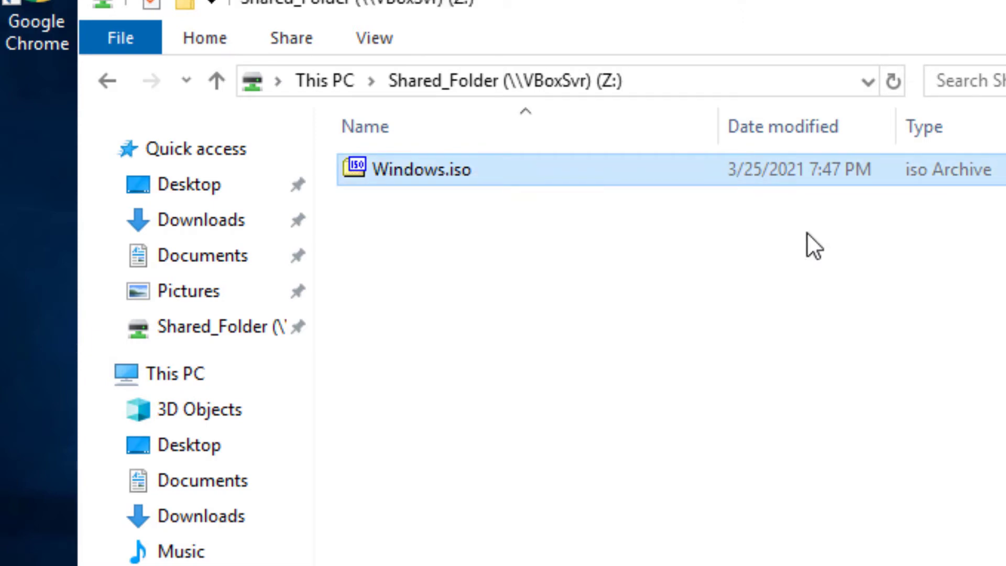
# Open Windows.iso as a 7-Zip archive and scroll its sources folder down to install.esd.
pyautogui.doubleClick(427, 169)
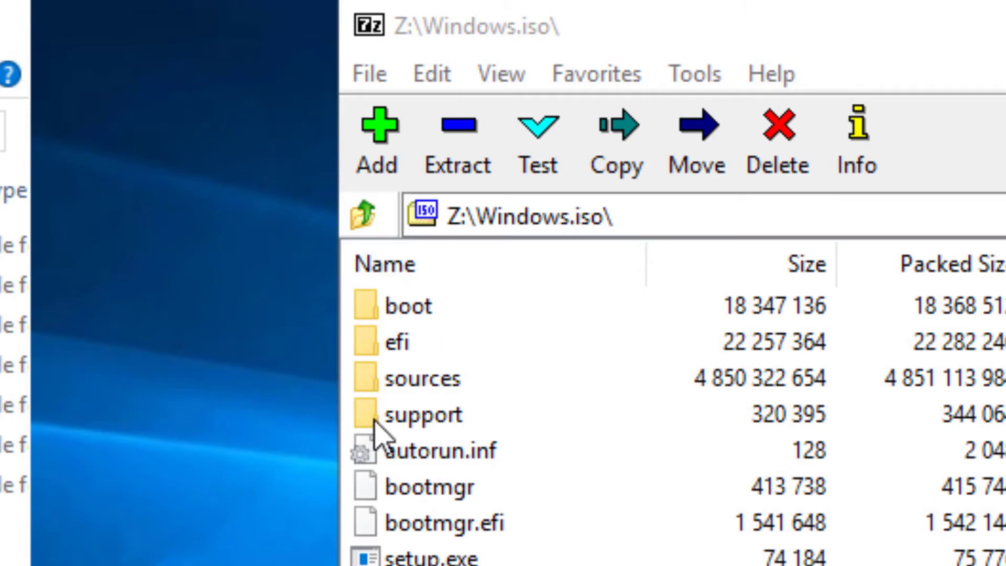
pyautogui.doubleClick(423, 378)
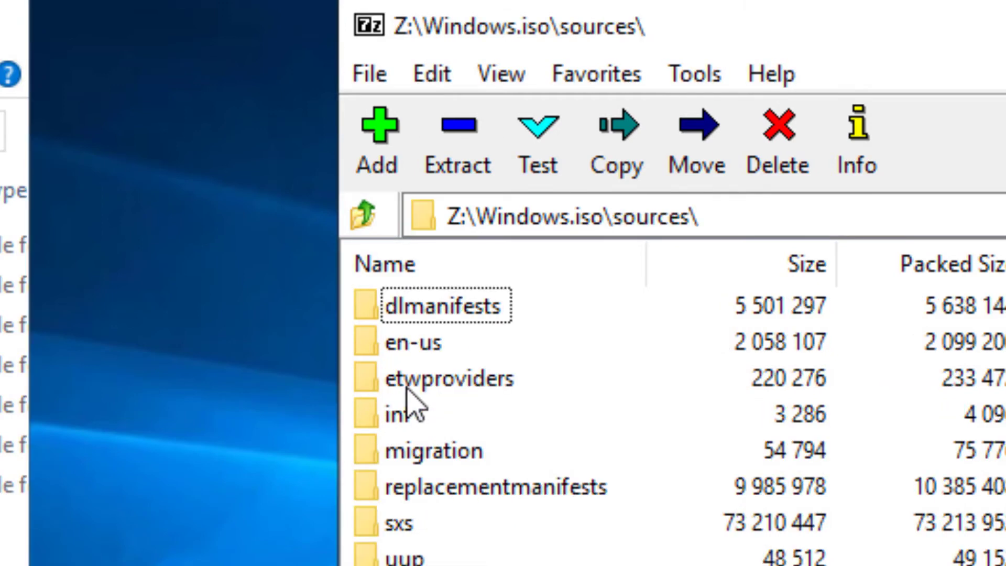
pyautogui.scroll(-3)
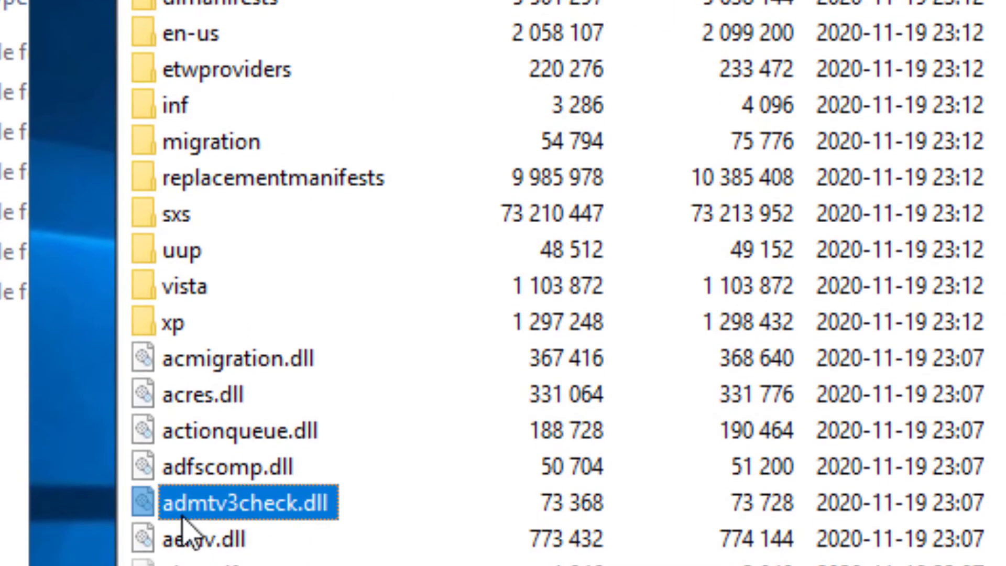
pyautogui.scroll(-3)
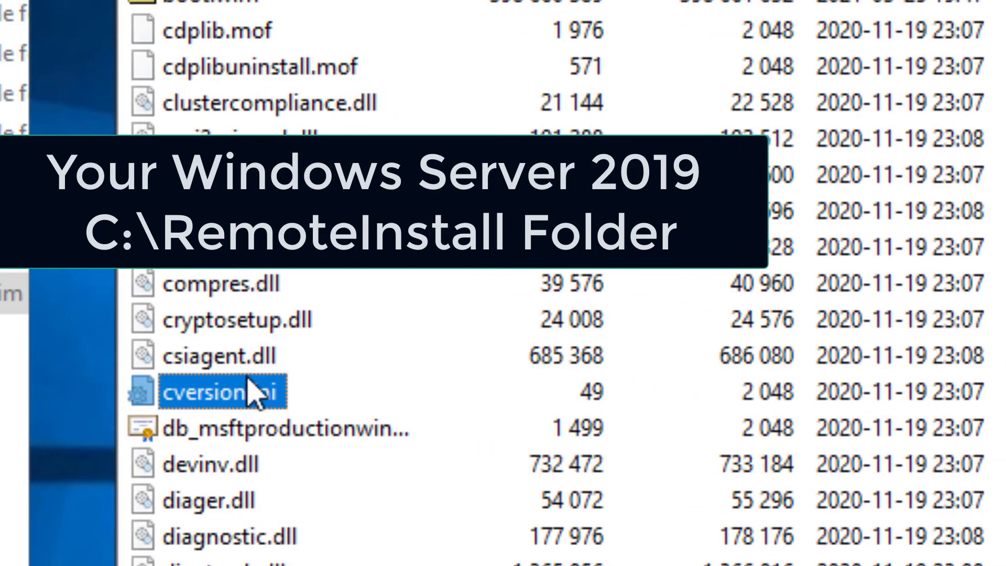
pyautogui.scroll(-3)
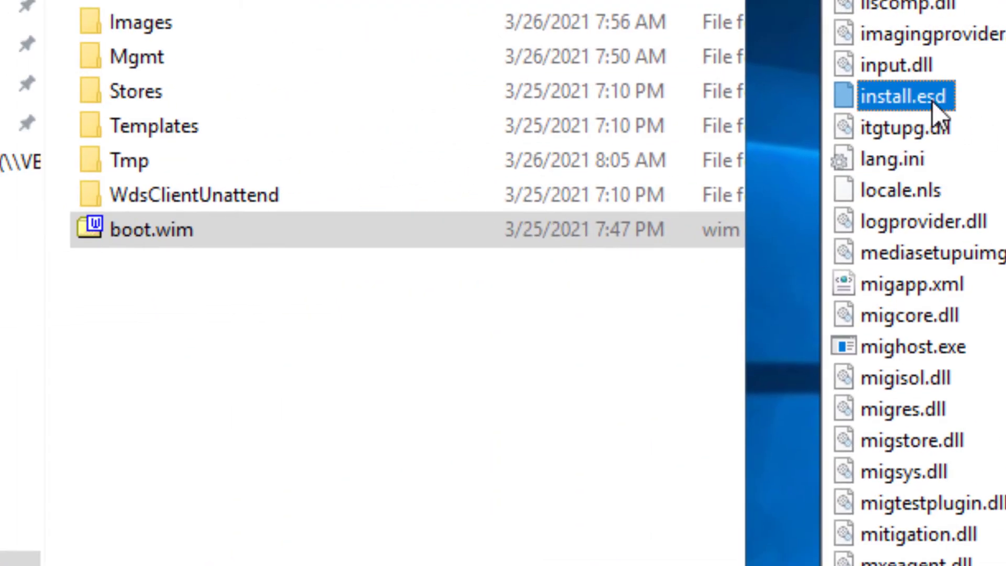
pyautogui.moveTo(892, 122)
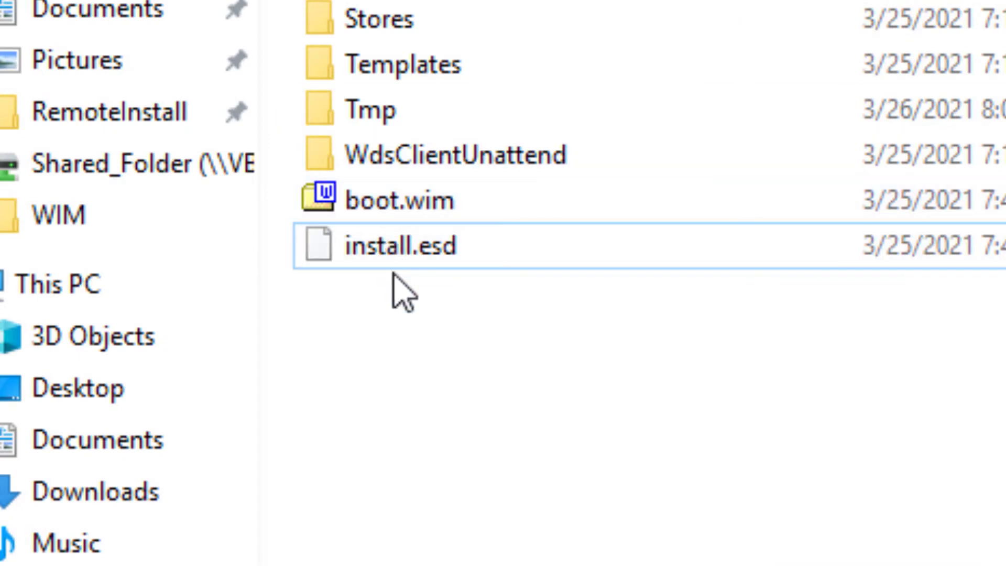
pyautogui.moveTo(417, 266)
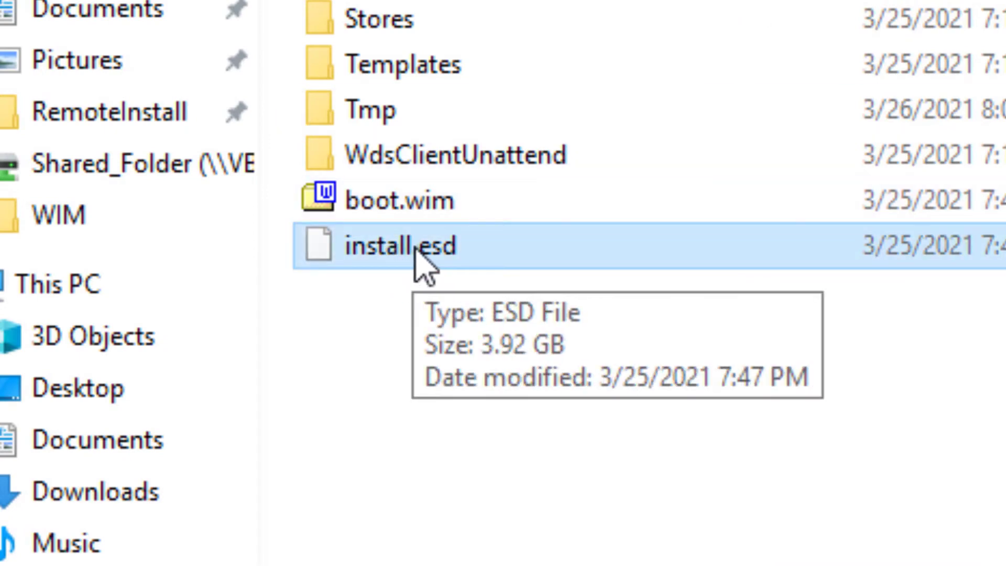
# Rename install.esd to win-10-2021.03.26.
pyautogui.click(395, 245)
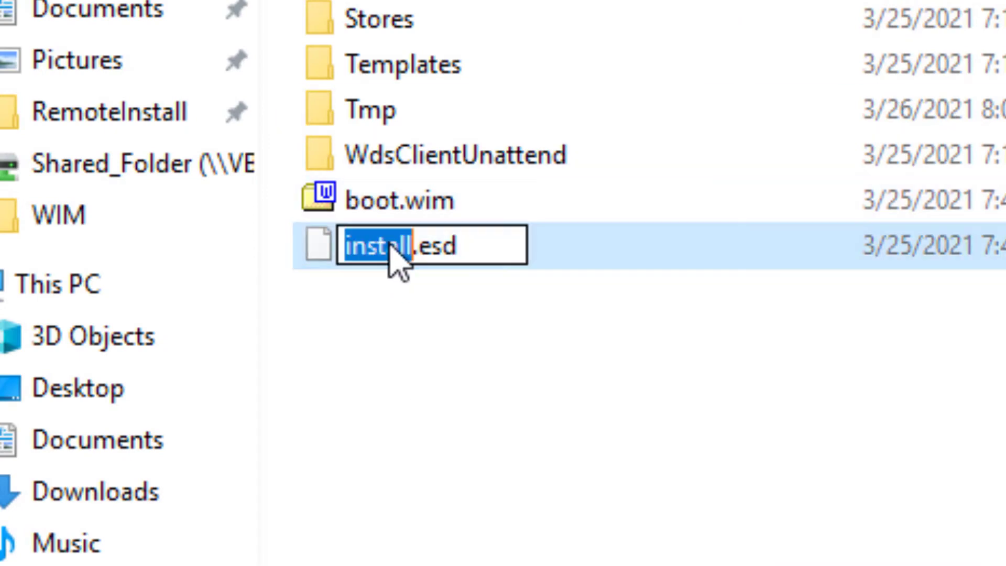
pyautogui.write('win-10-2021.03.26')
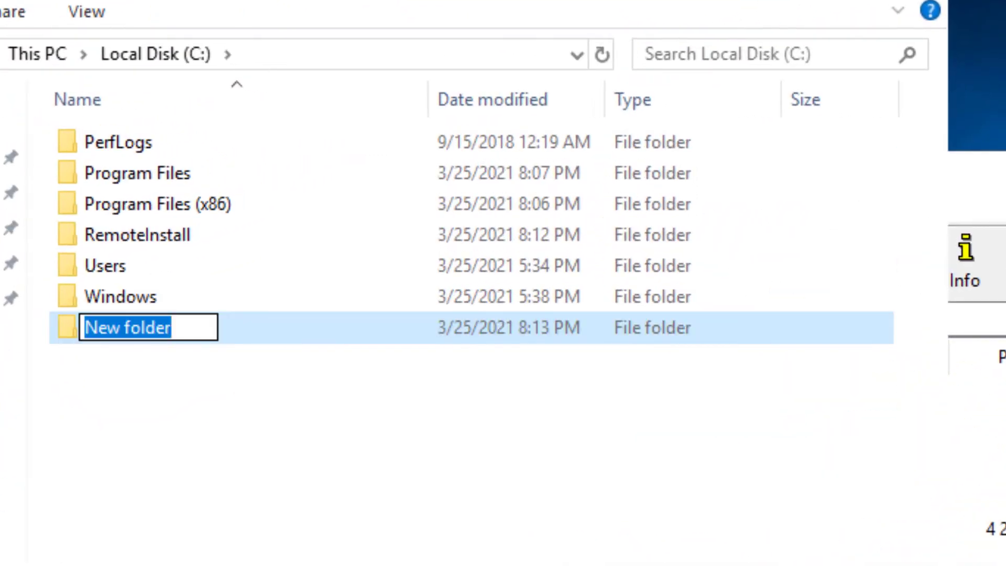
# Create a new folder named WIM on the C: drive.
pyautogui.write('WIM')
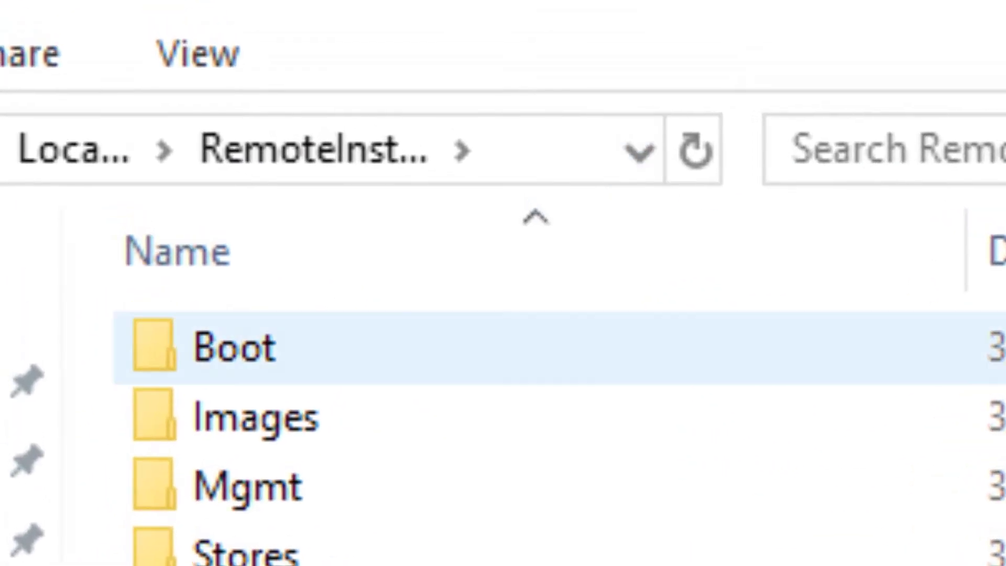
pyautogui.rightClick(230, 347)
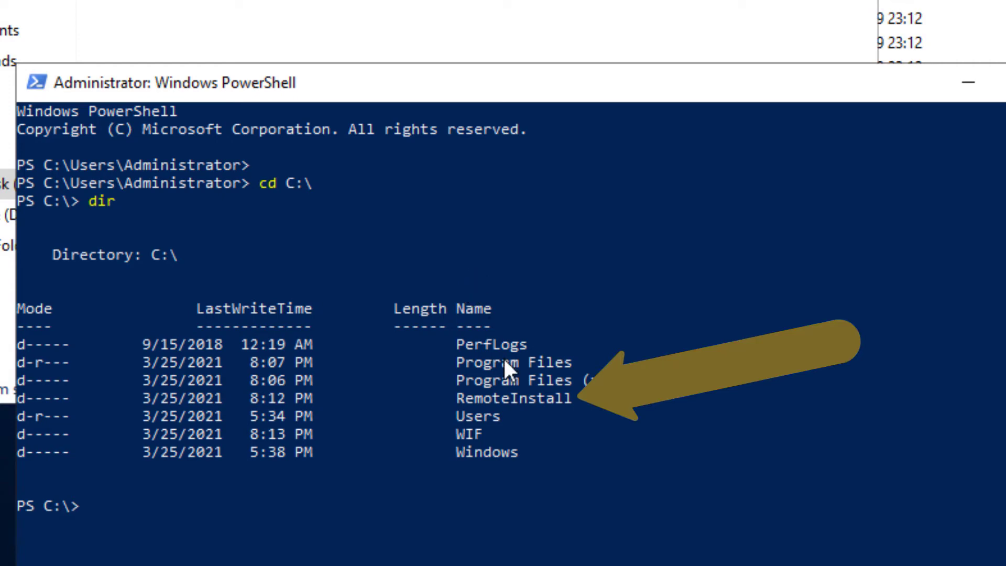
# Change into C:\RemoteInstall and type dism /Get-WimInfo /WimFile:win-10-2021.03.25.esd.
pyautogui.write('cd')
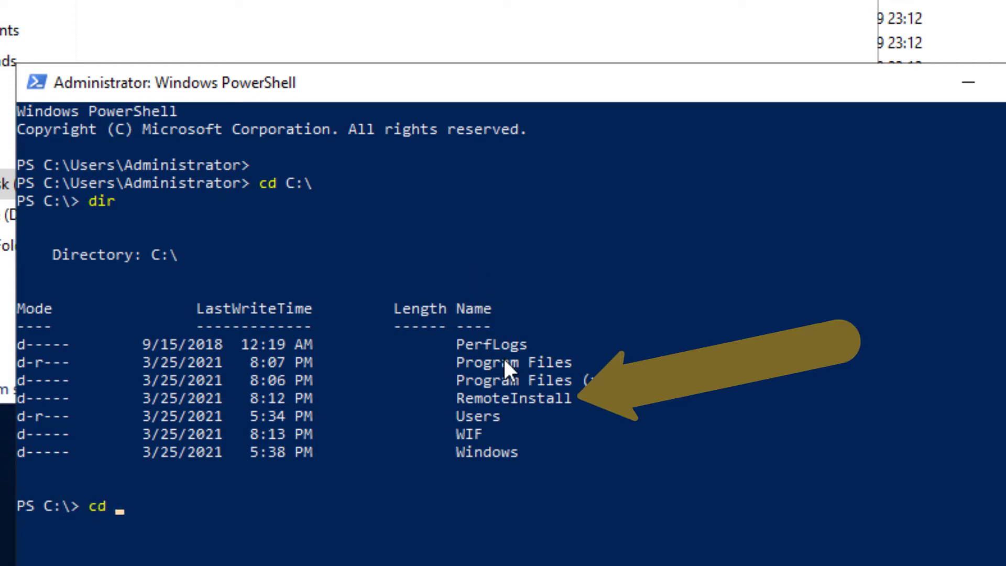
pyautogui.write('RemoteIn')
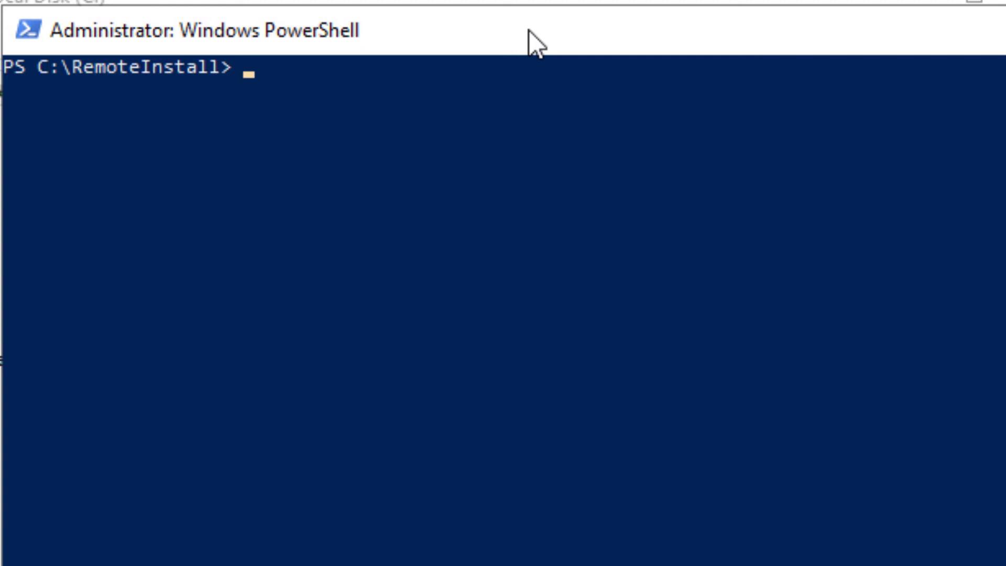
pyautogui.write('dism /Get-WimInfo /WimFile:win-10-2021.03.25.esd')
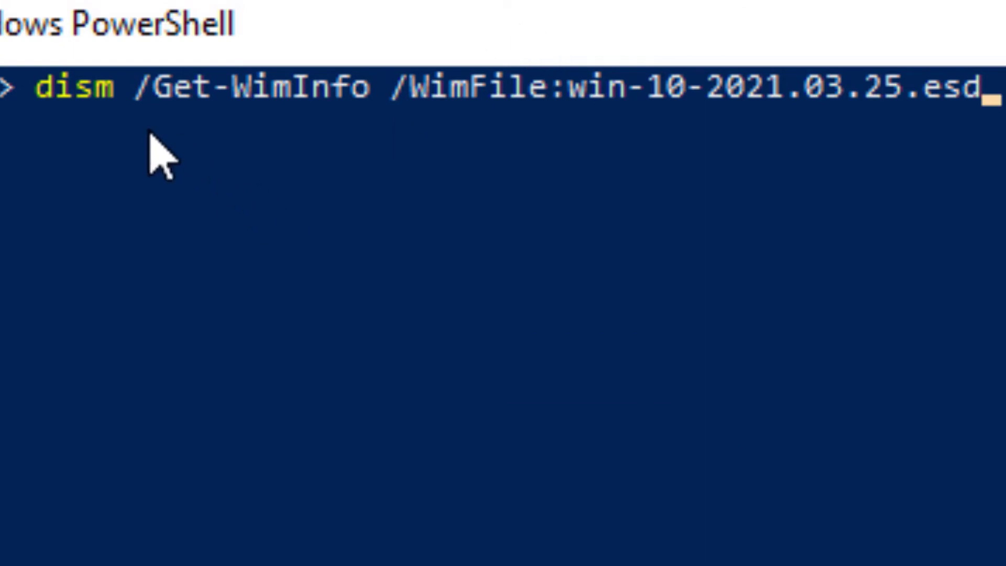
pyautogui.moveTo(314, 135)
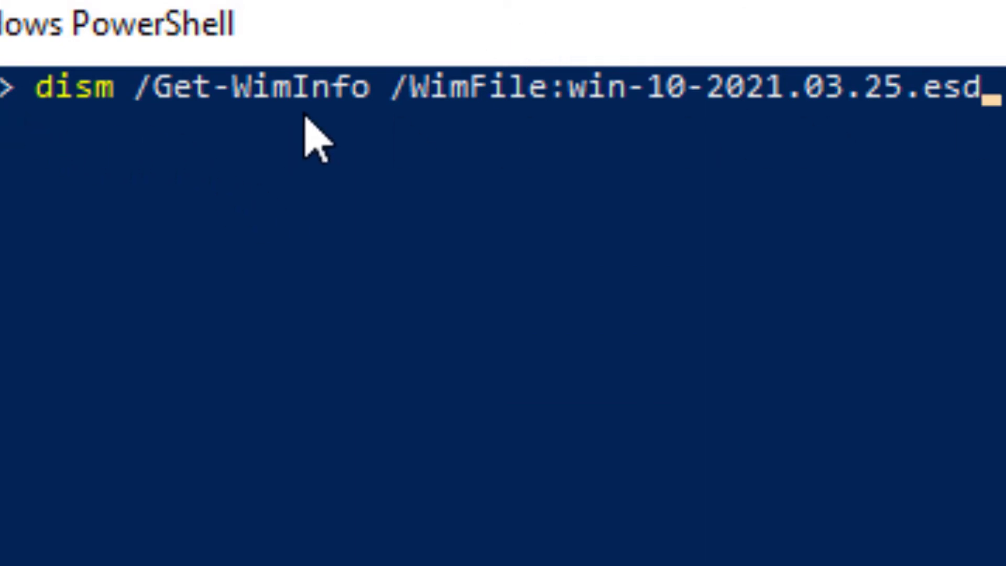
pyautogui.moveTo(853, 121)
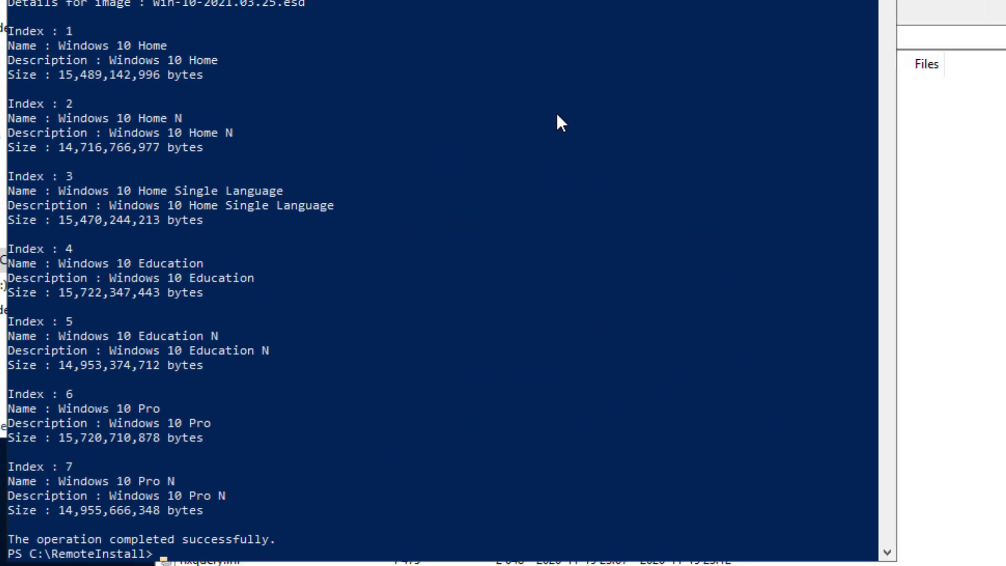
pyautogui.moveTo(205, 167)
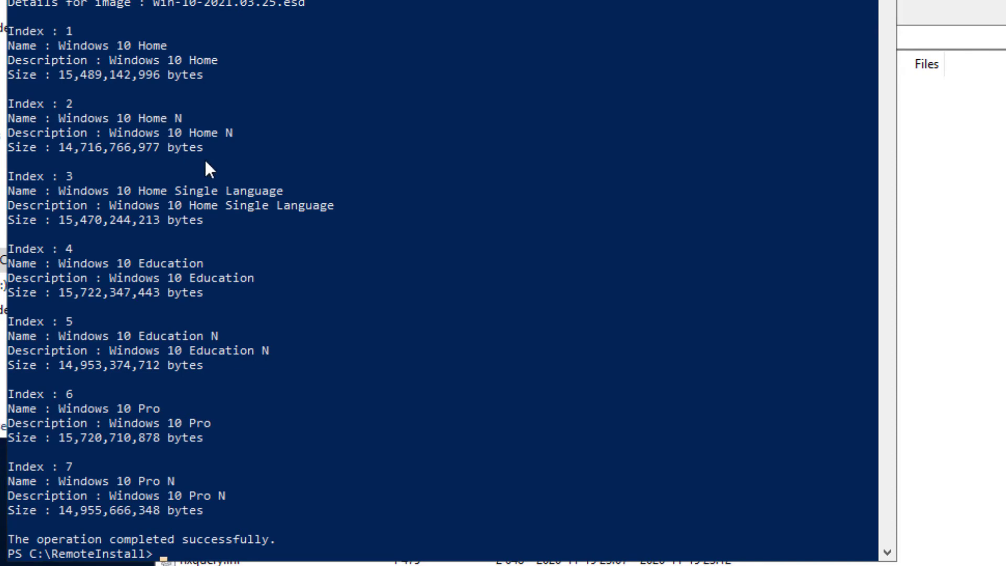
pyautogui.moveTo(181, 445)
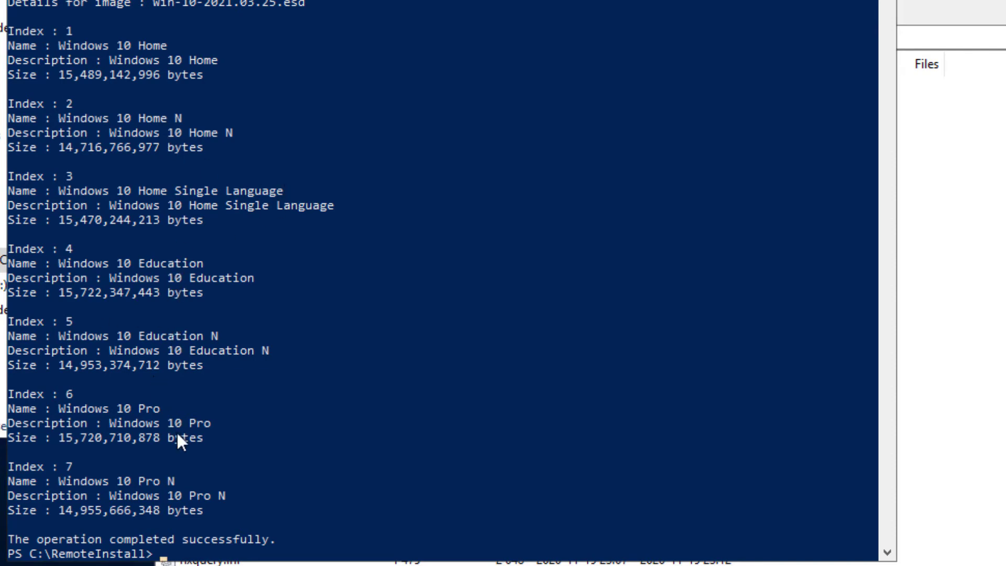
pyautogui.moveTo(181, 441)
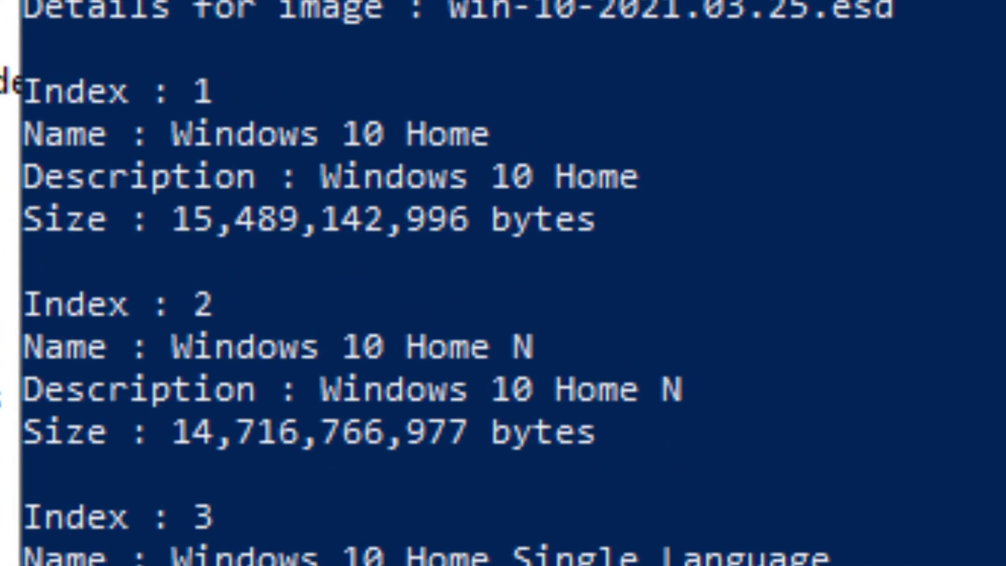
pyautogui.moveTo(242, 106)
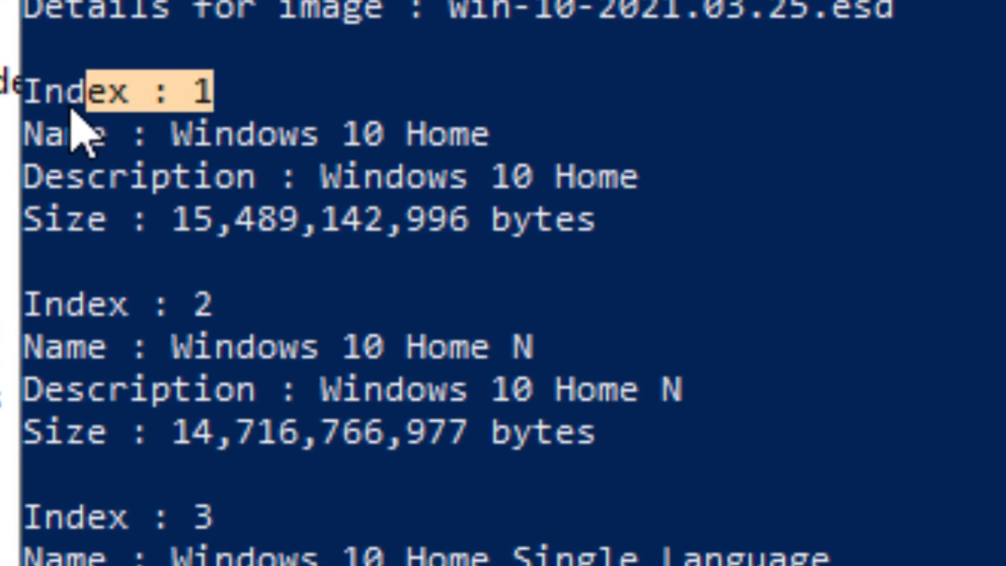
# Scroll the Get-WimInfo output of seven editions and mark Windows 10 Pro's index 6.
pyautogui.scroll(-3)
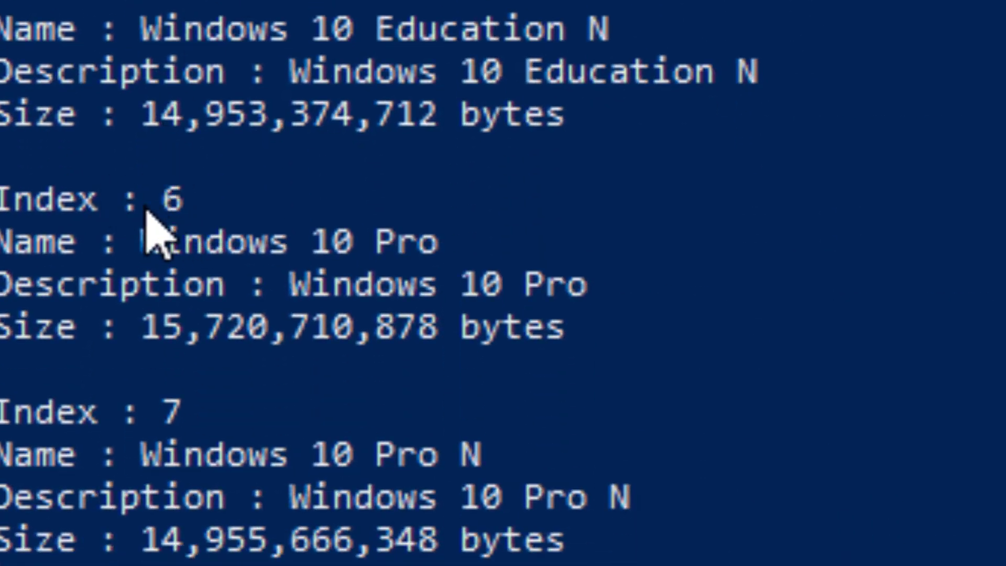
pyautogui.doubleClick(83, 199)
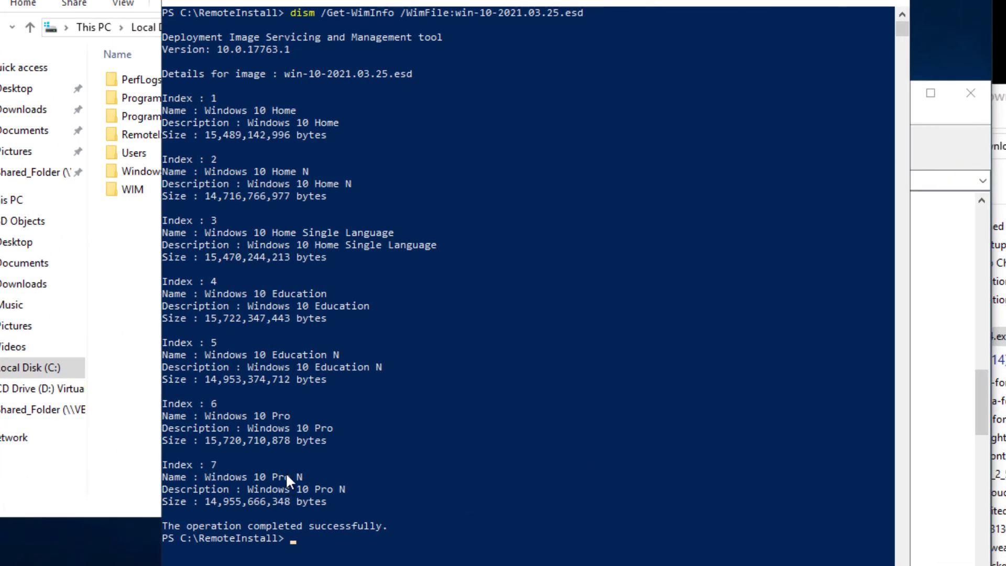
pyautogui.moveTo(207, 497)
pyautogui.write('dism /export-image /So')
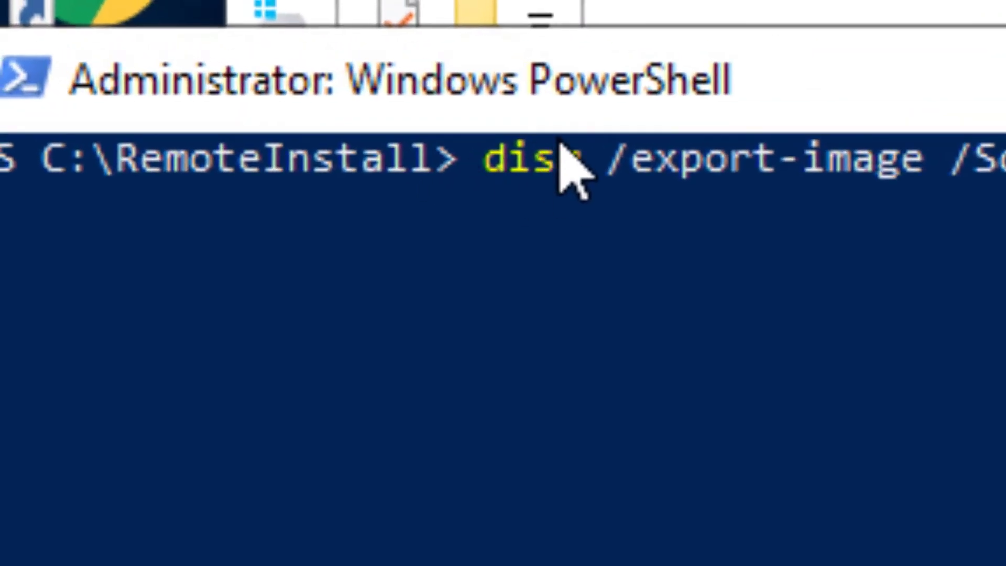
# Enter the dism /export-image line for SourceIndex 1 to C:\WIM\win-10-home-2021.03.25.wim and mark its dism command.
pyautogui.write('m')
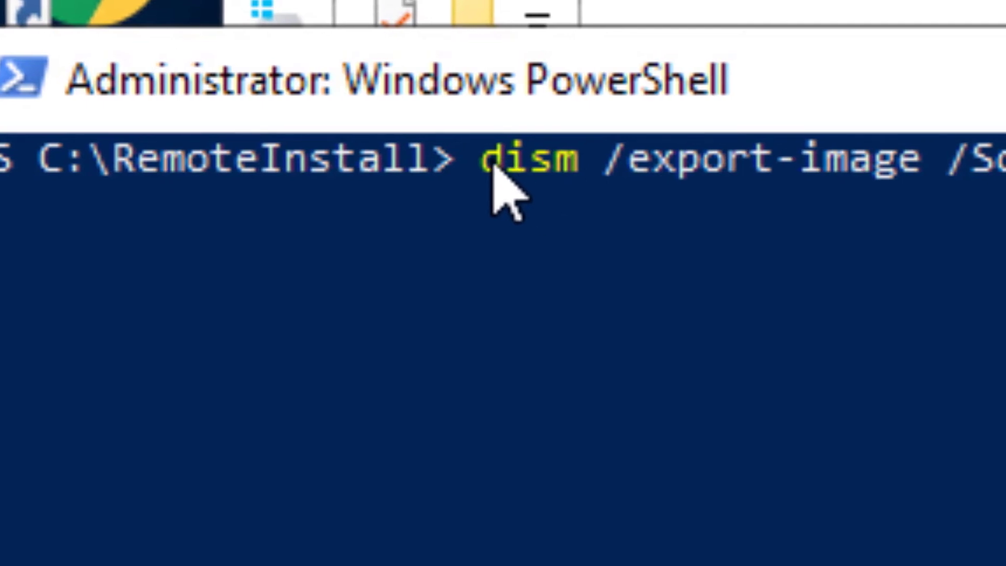
pyautogui.doubleClick(526, 158)
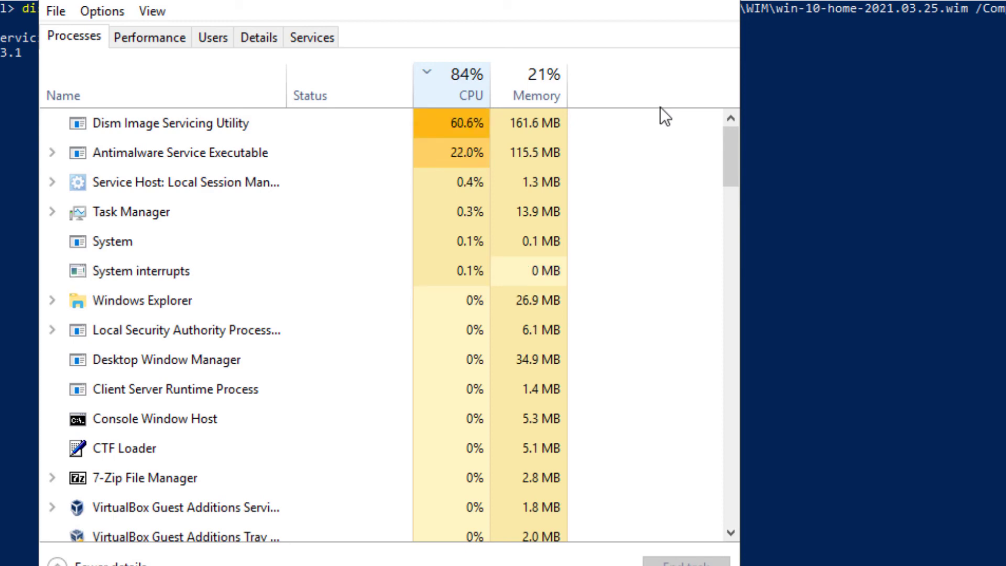
# Watch the Dism Image Servicing Utility's CPU usage in Task Manager's Processes list.
pyautogui.click(170, 123)
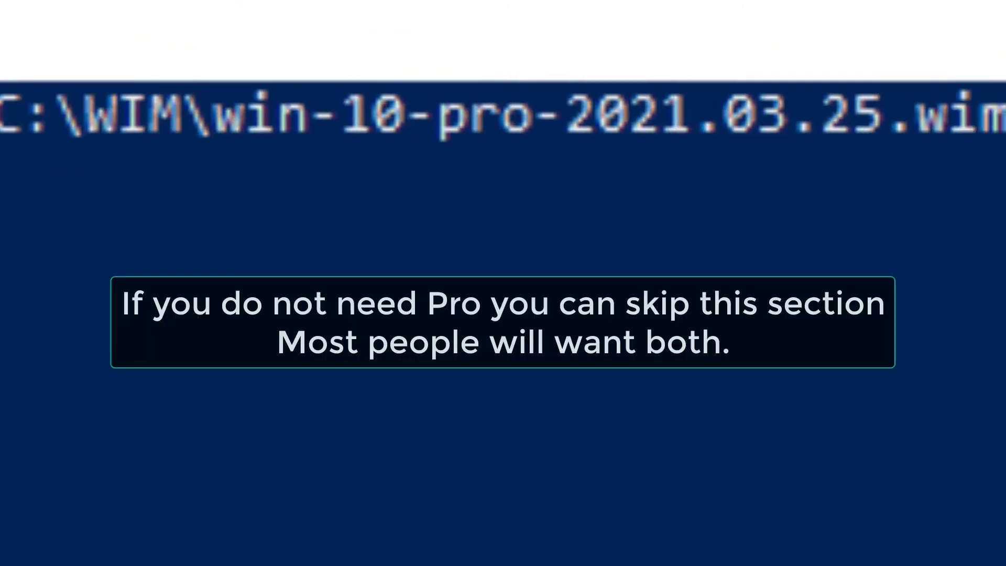
pyautogui.moveTo(103, 193)
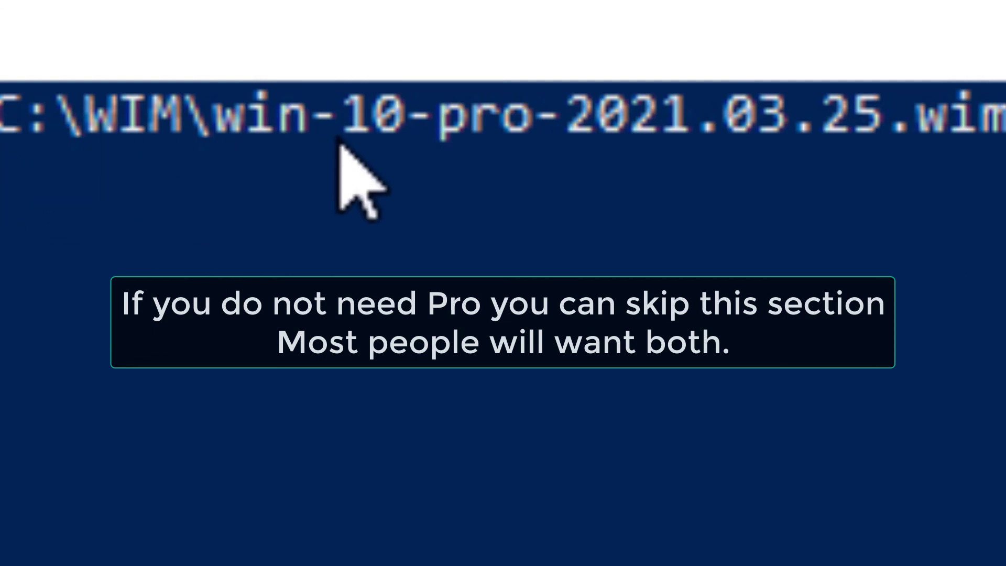
# Run dism /export-image with SourceIndex 6 to C:\WIM\win-10-pro-2021.03.25.wim.
pyautogui.doubleClick(442, 112)
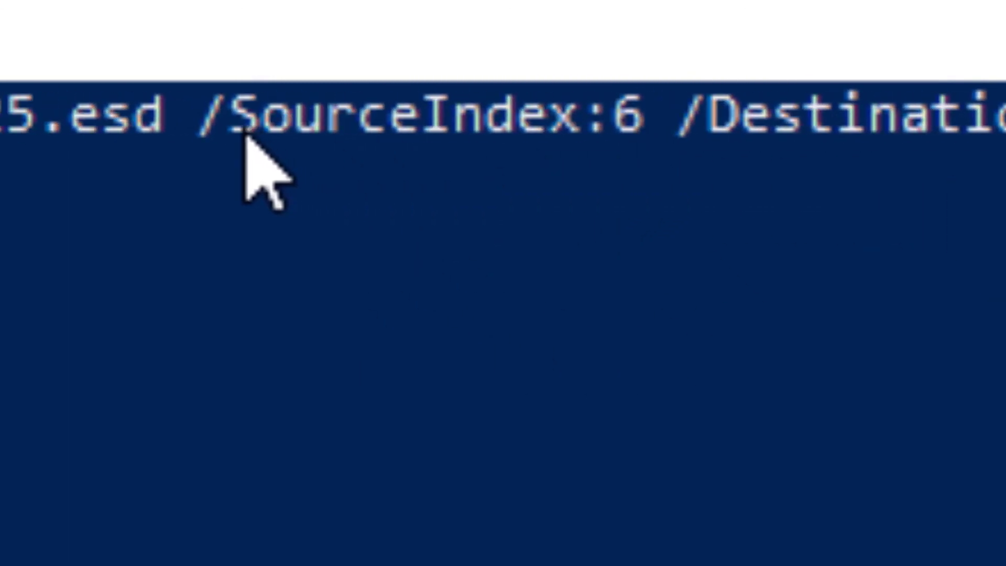
pyautogui.doubleClick(436, 113)
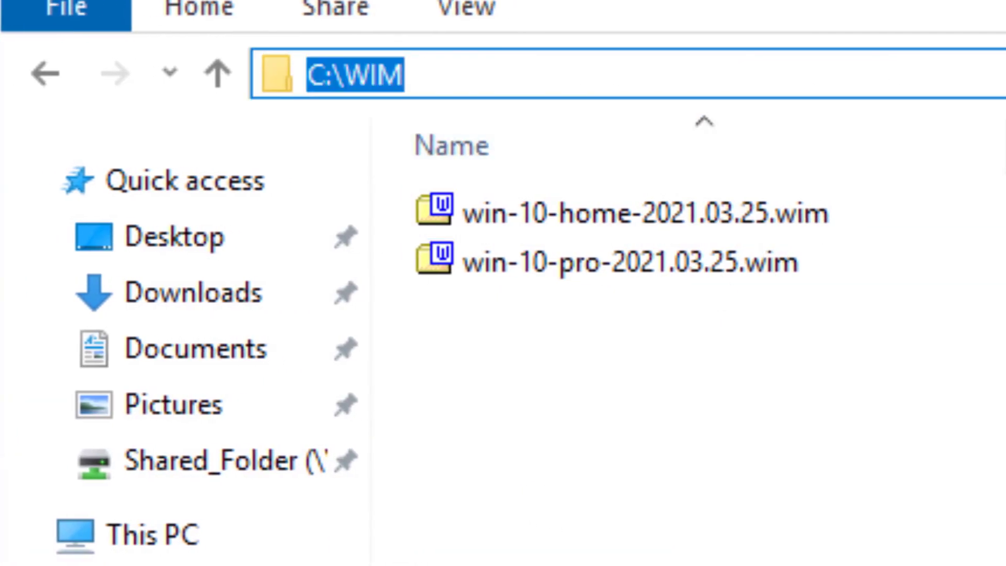
# Show C:\WIM with the 4.5 GB Home image and the 208-byte Pro image.
pyautogui.click(642, 213)
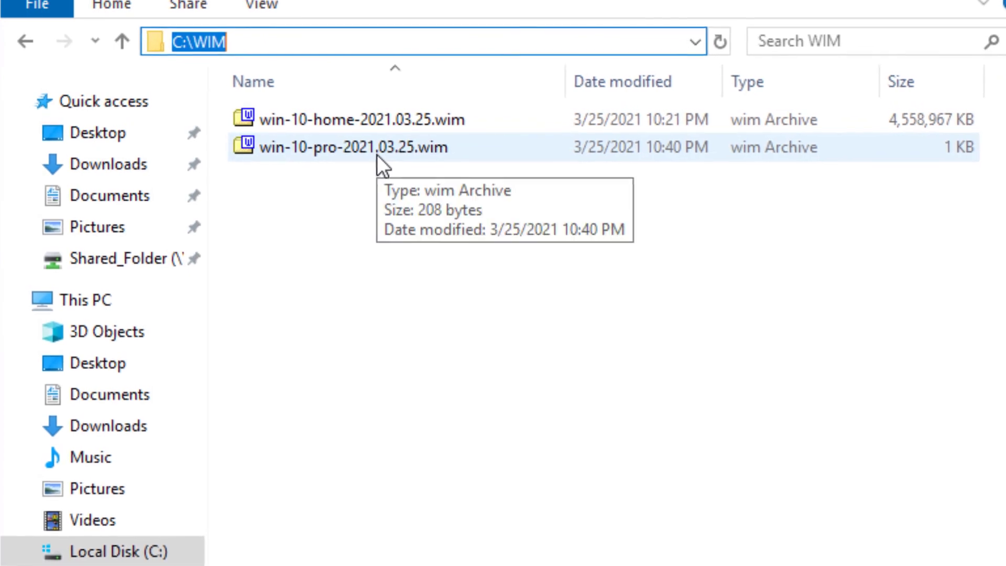
pyautogui.moveTo(696, 459)
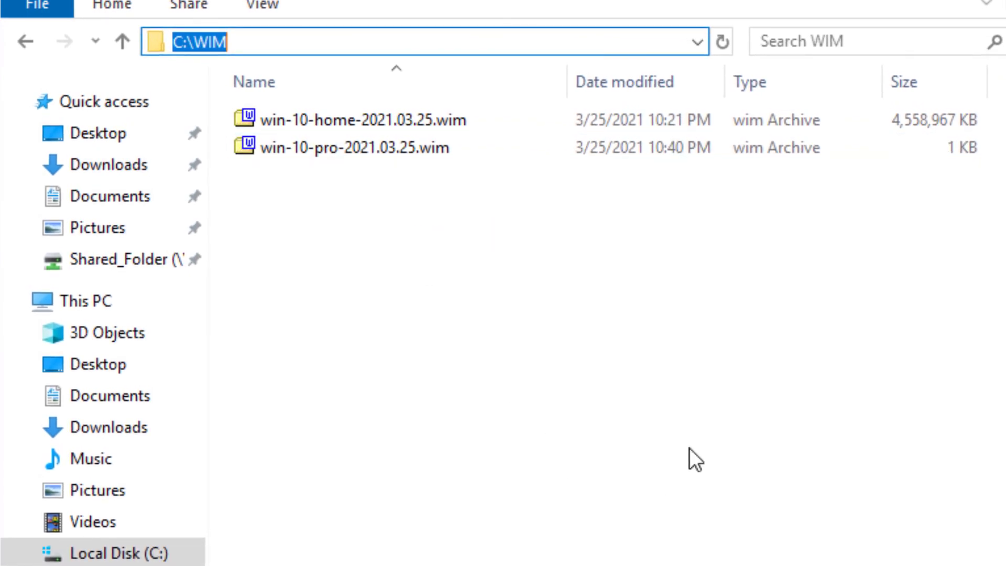
pyautogui.moveTo(641, 485)
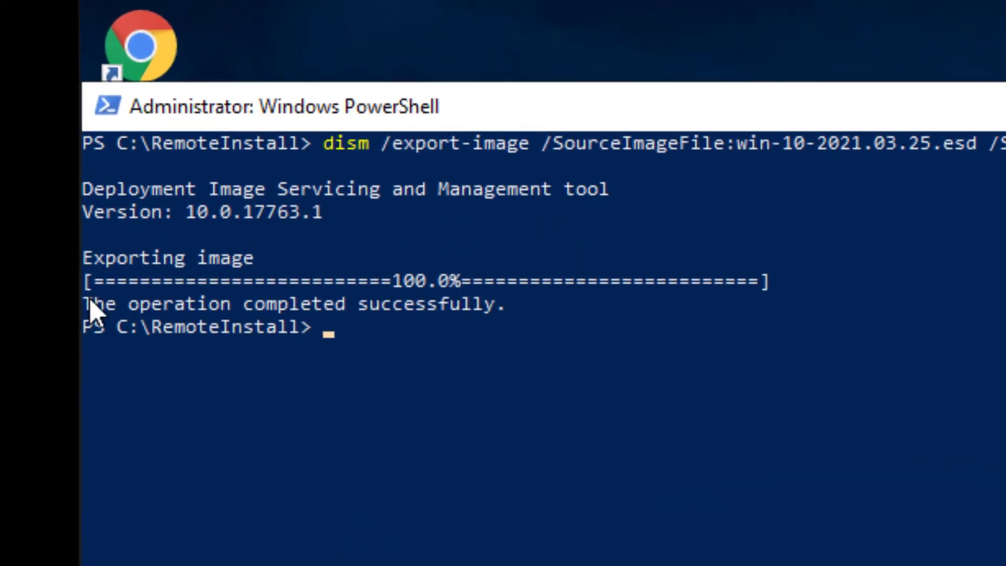
# Highlight DISM's 100% success message for the Pro export, now about 4.5 GB.
pyautogui.moveTo(74, 316); pyautogui.dragTo(513, 316)
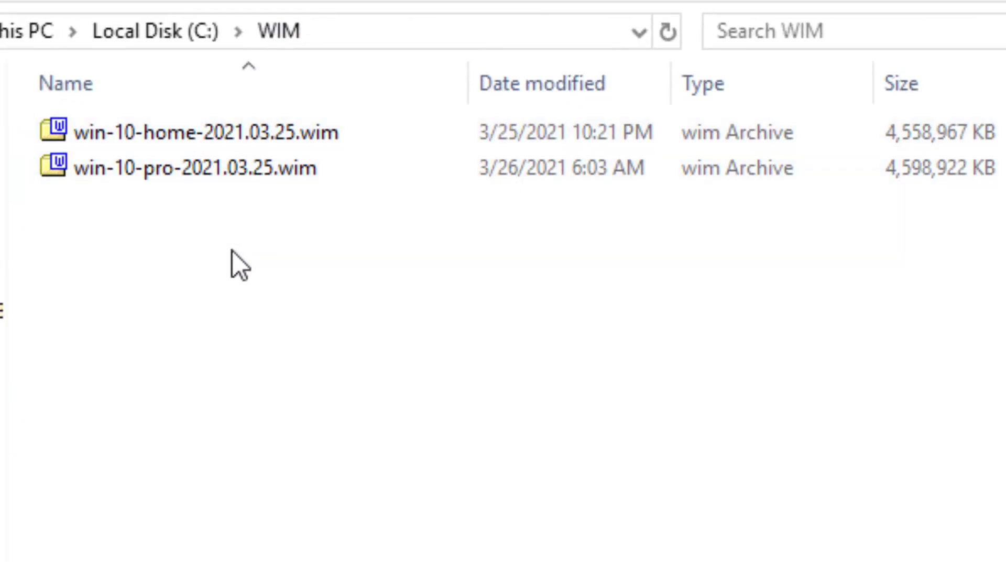
pyautogui.moveTo(732, 303)
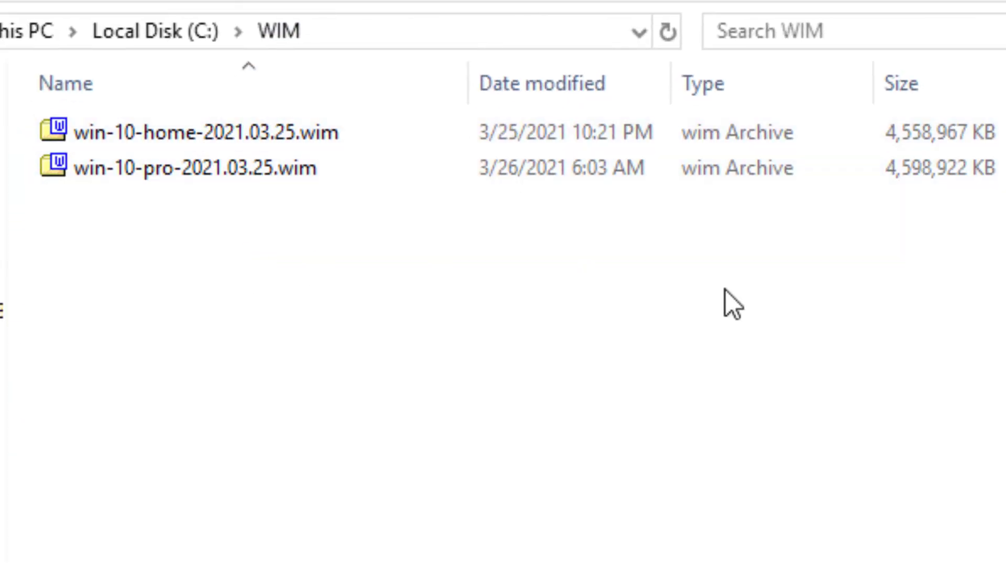